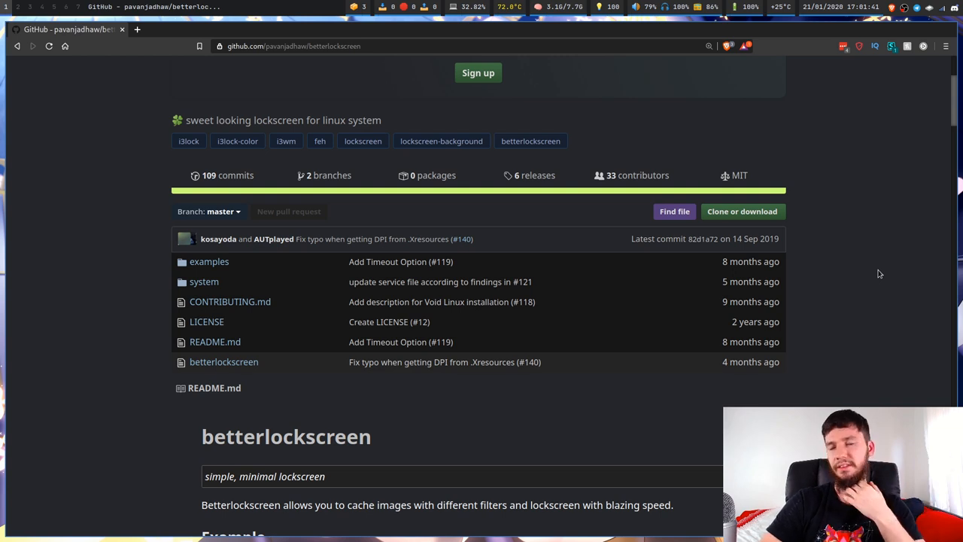
# Step: Scroll the betterlockscreen README down to the Example section's blurred lockscreen screenshot
pyautogui.scroll(-3)
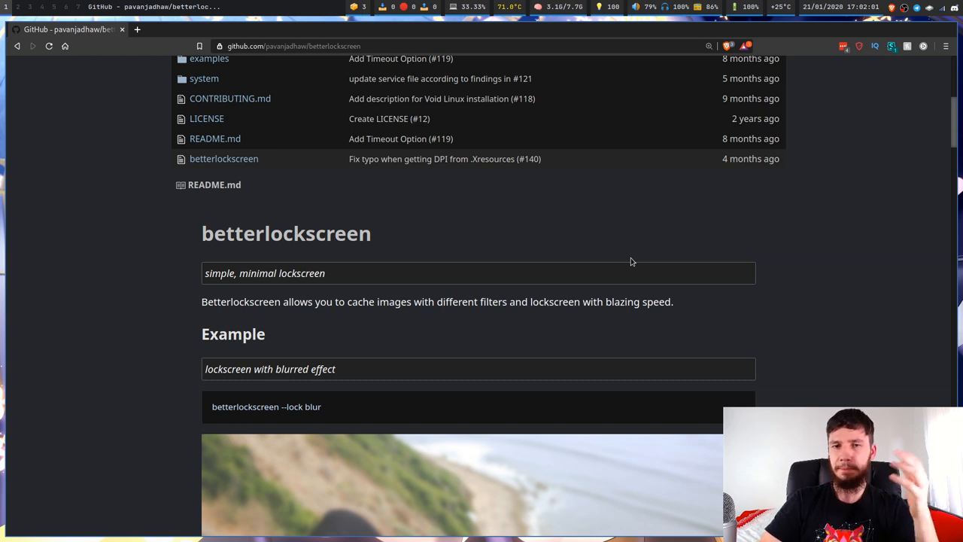
pyautogui.scroll(-3)
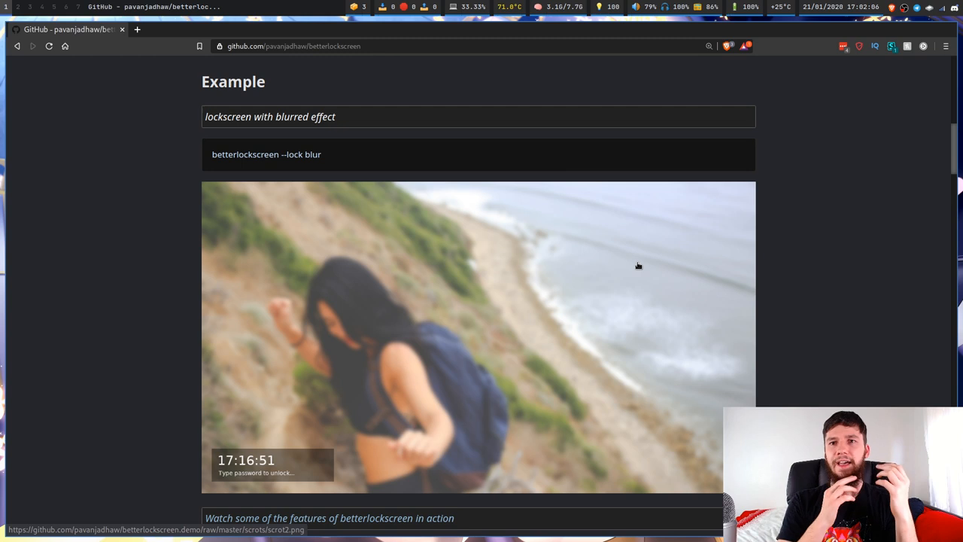
pyautogui.moveTo(277, 434)
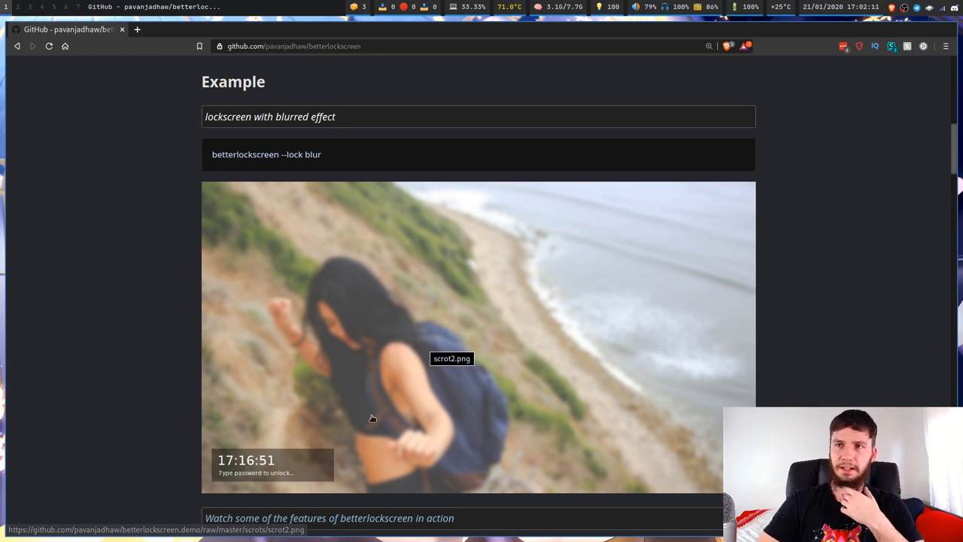
pyautogui.moveTo(280, 422)
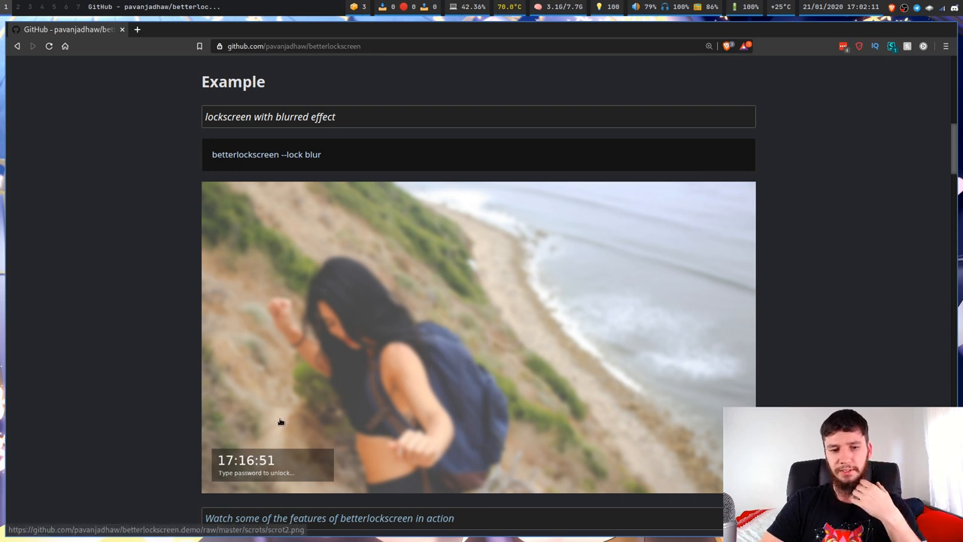
pyautogui.moveTo(329, 484)
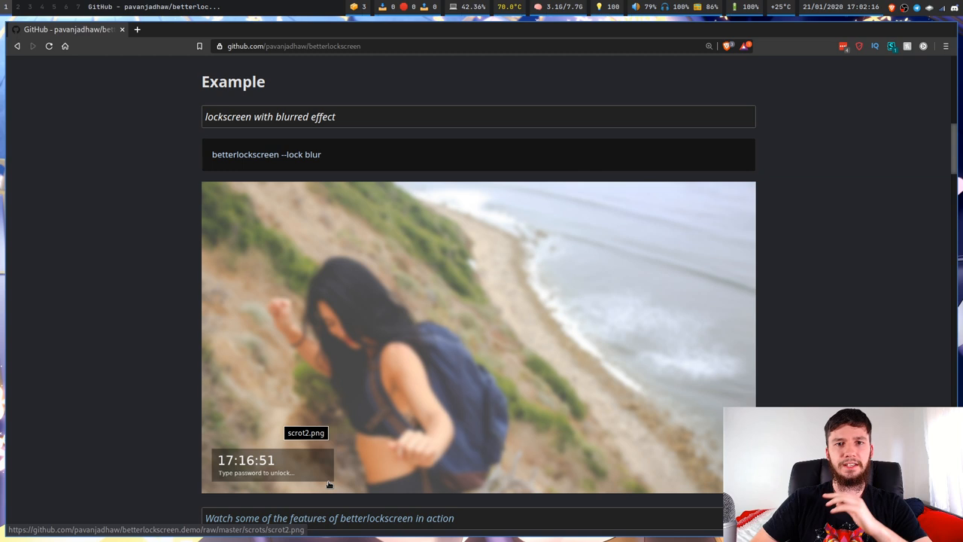
pyautogui.moveTo(814, 348)
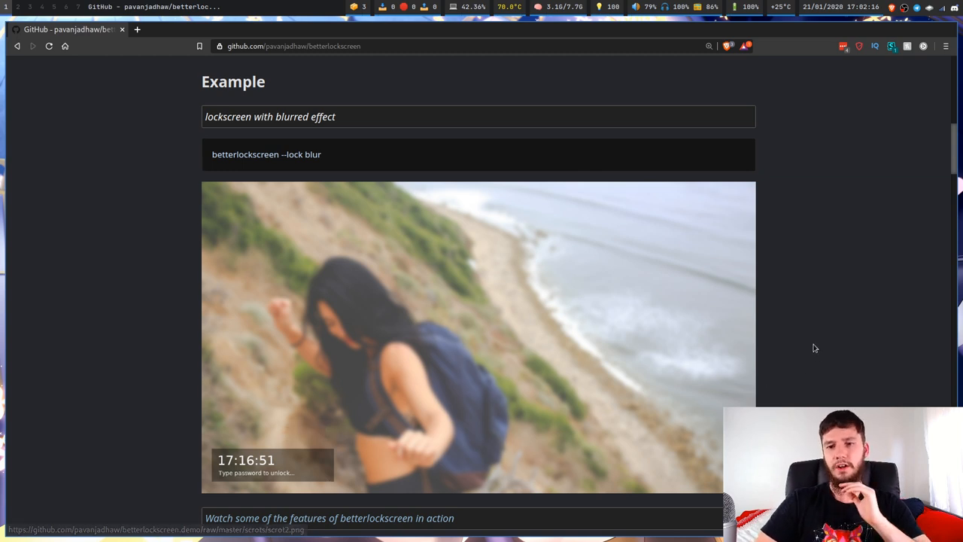
pyautogui.moveTo(803, 345)
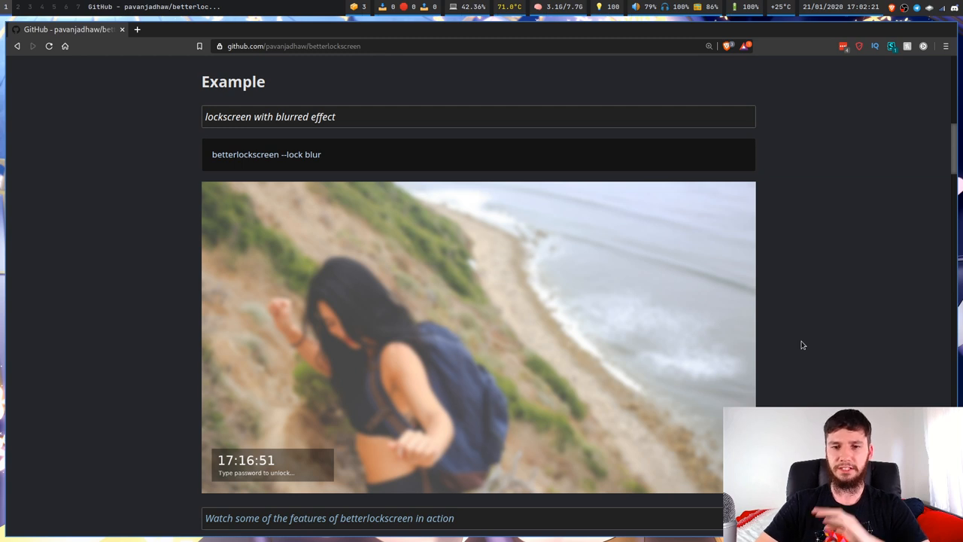
pyautogui.moveTo(804, 344)
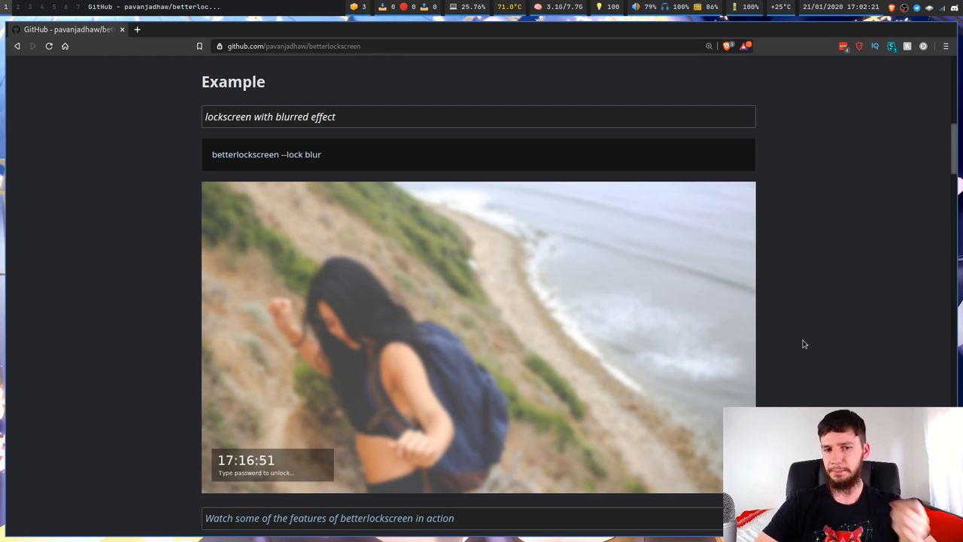
pyautogui.moveTo(595, 283)
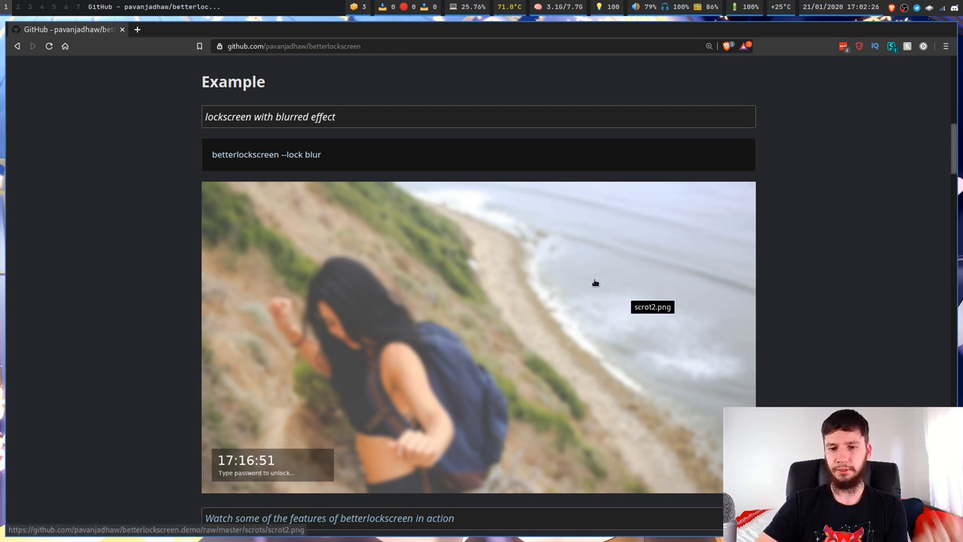
pyautogui.moveTo(785, 268)
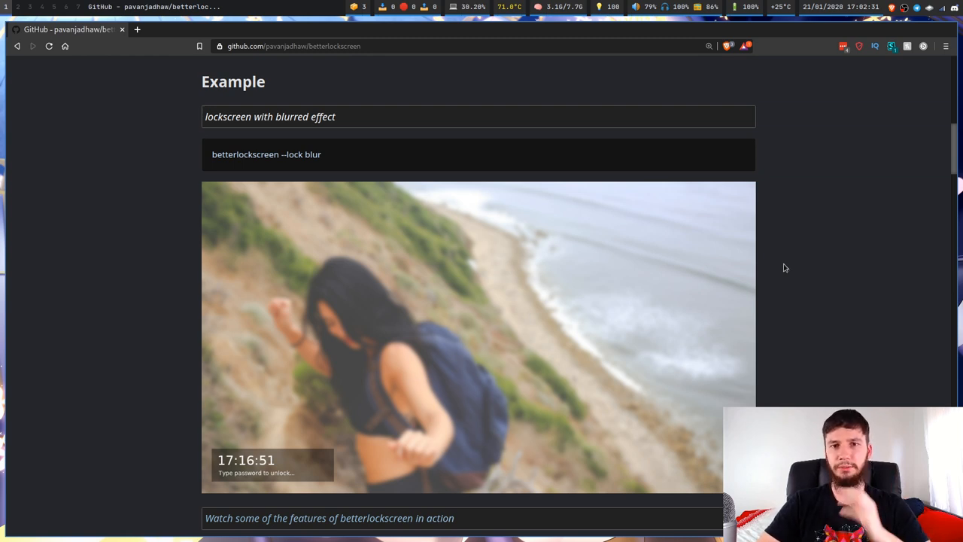
pyautogui.moveTo(735, 242)
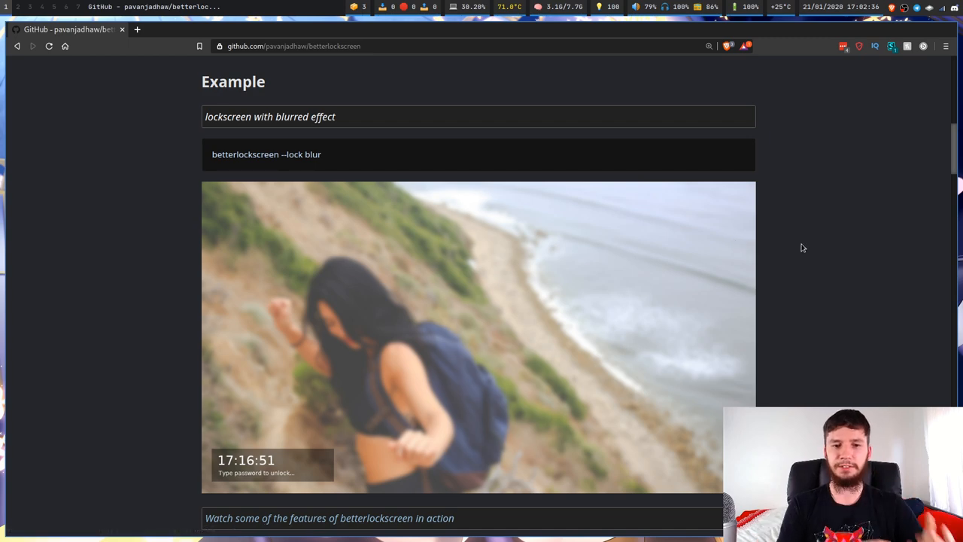
# Step: Scroll past Requirements, Installation and Package Manager to the Configuration and Usage sections
pyautogui.scroll(-3)
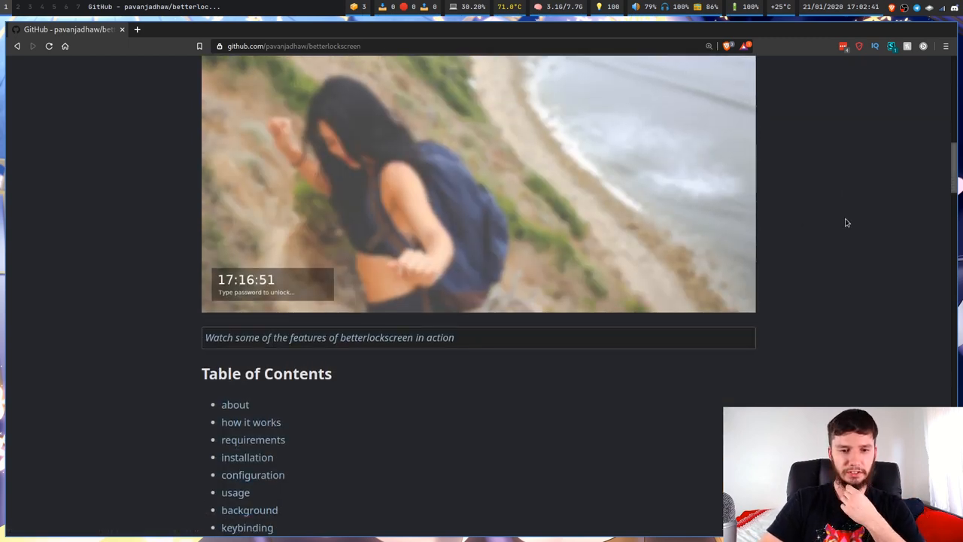
pyautogui.scroll(-3)
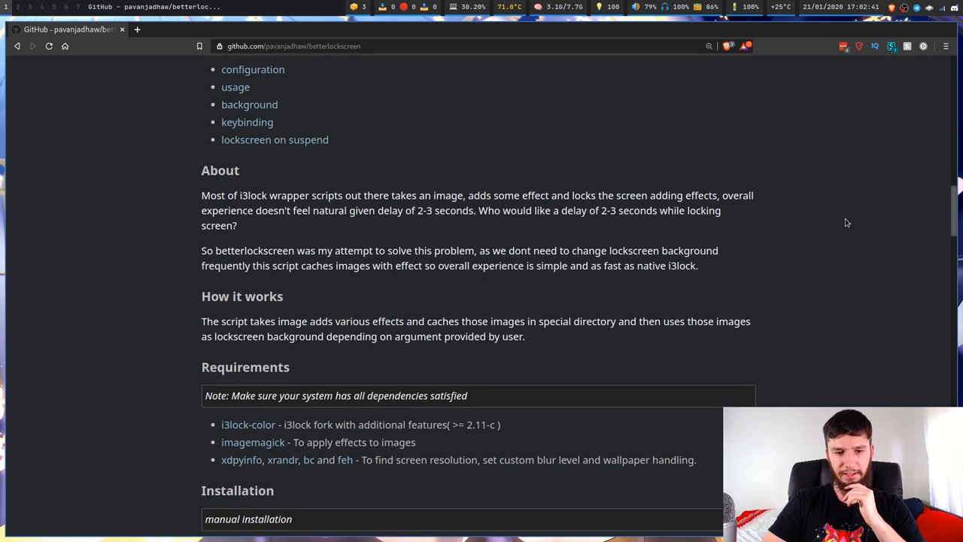
pyautogui.scroll(-3)
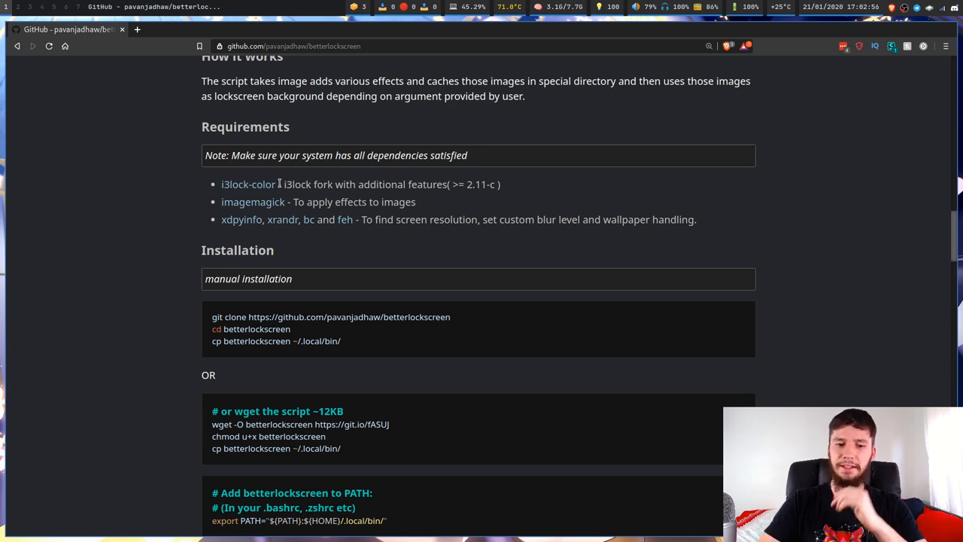
pyautogui.moveTo(340, 196)
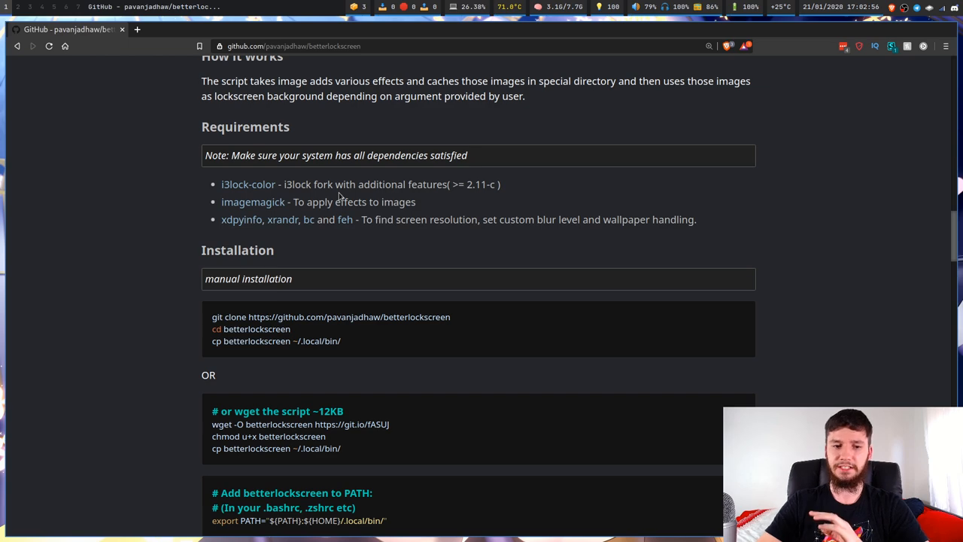
pyautogui.scroll(-3)
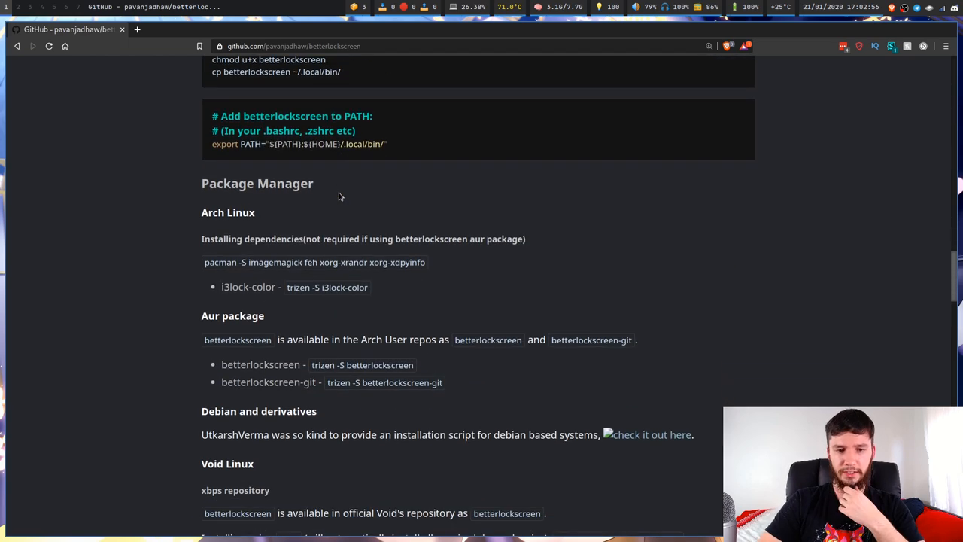
pyautogui.moveTo(318, 276)
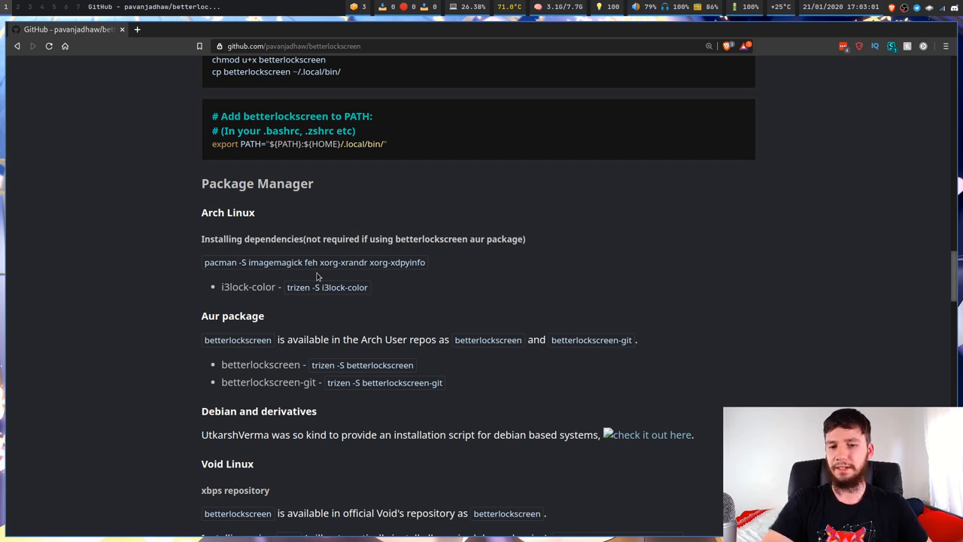
pyautogui.scroll(-3)
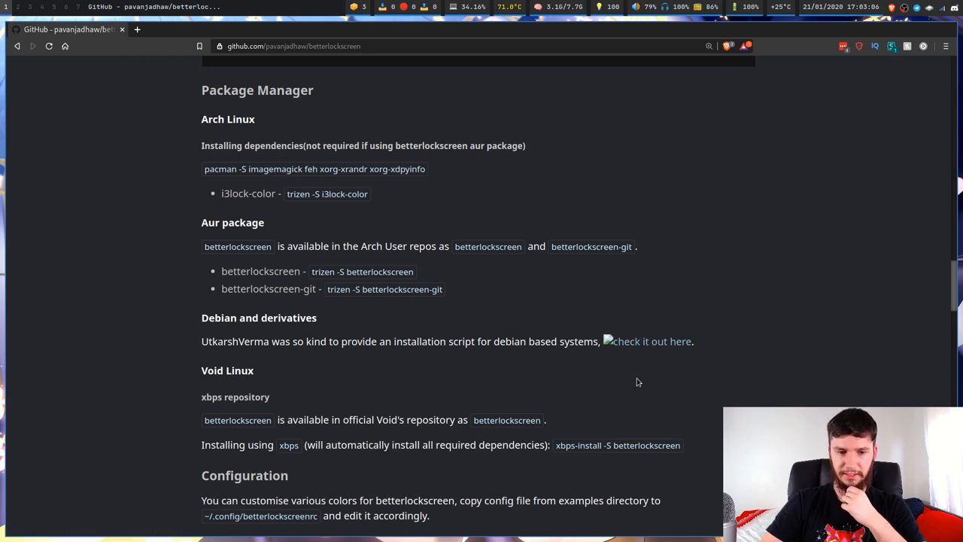
pyautogui.moveTo(428, 384)
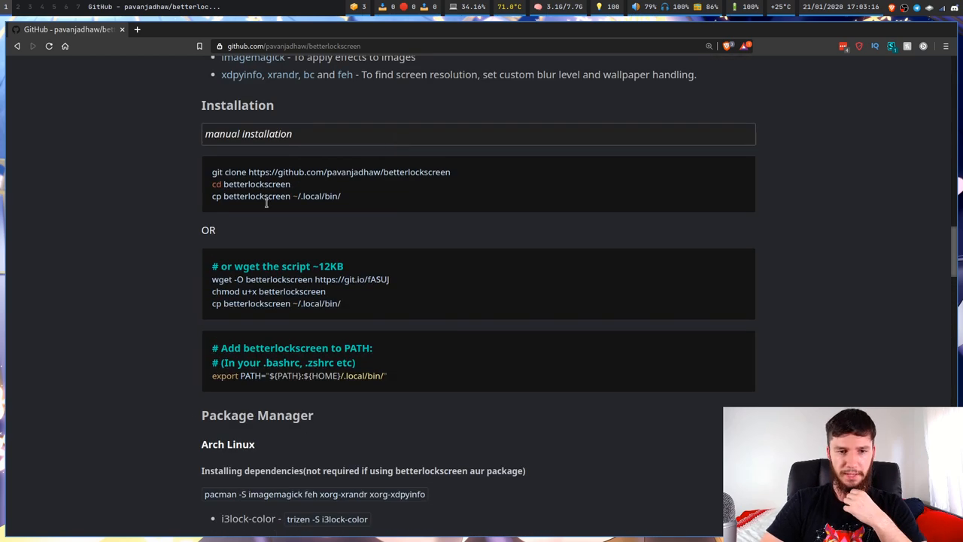
pyautogui.scroll(-3)
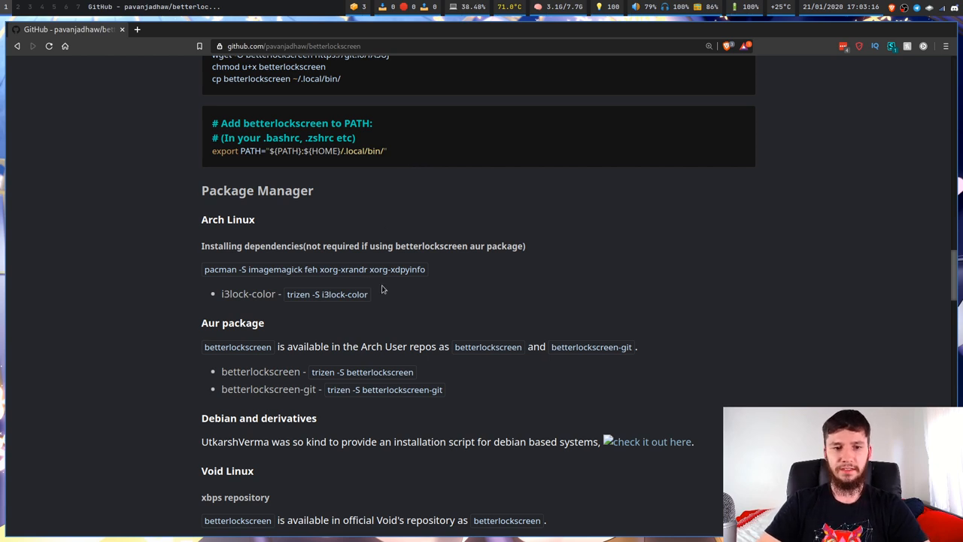
pyautogui.moveTo(282, 294)
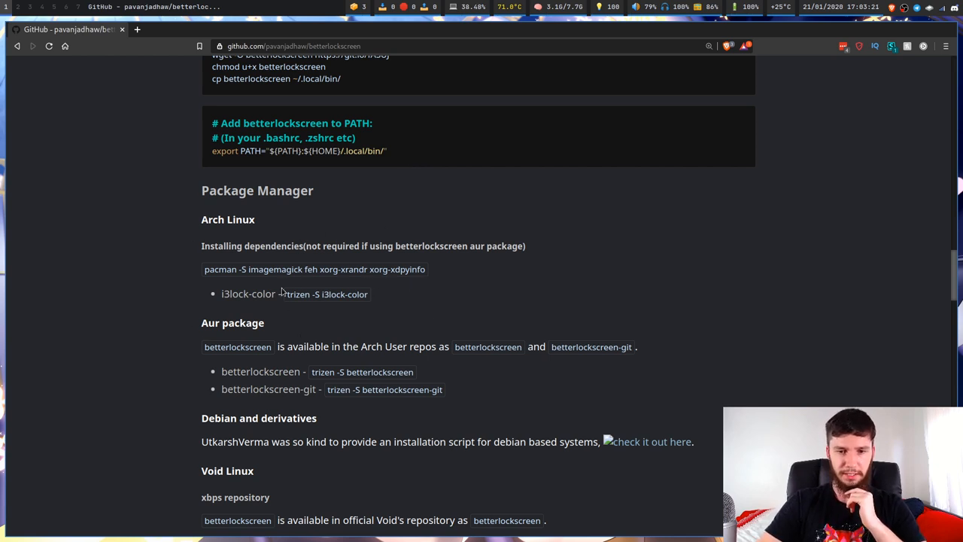
pyautogui.scroll(-3)
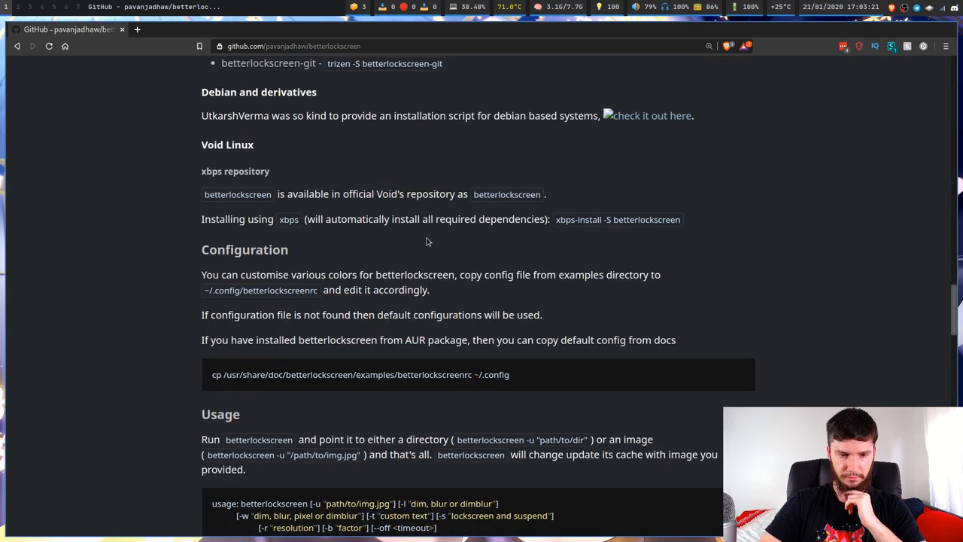
pyautogui.scroll(-3)
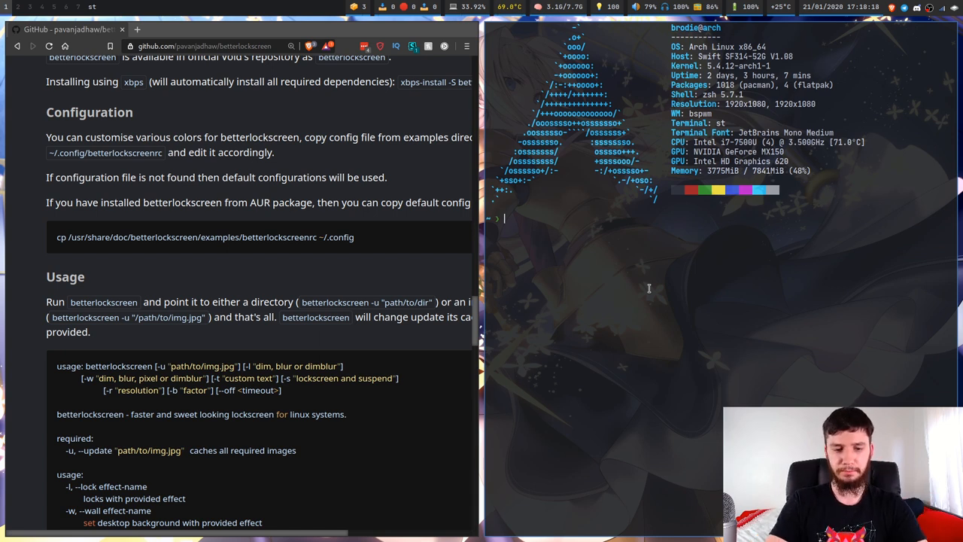
pyautogui.moveTo(656, 277)
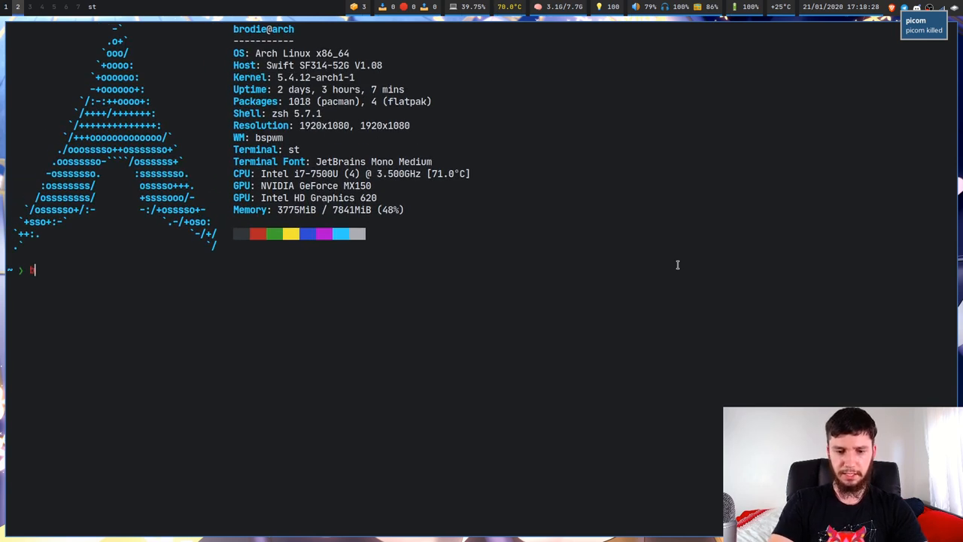
# Step: Run betterlockscreen -h to list its update, lock, suspend and wallpaper options
pyautogui.write('betterlockscreen')
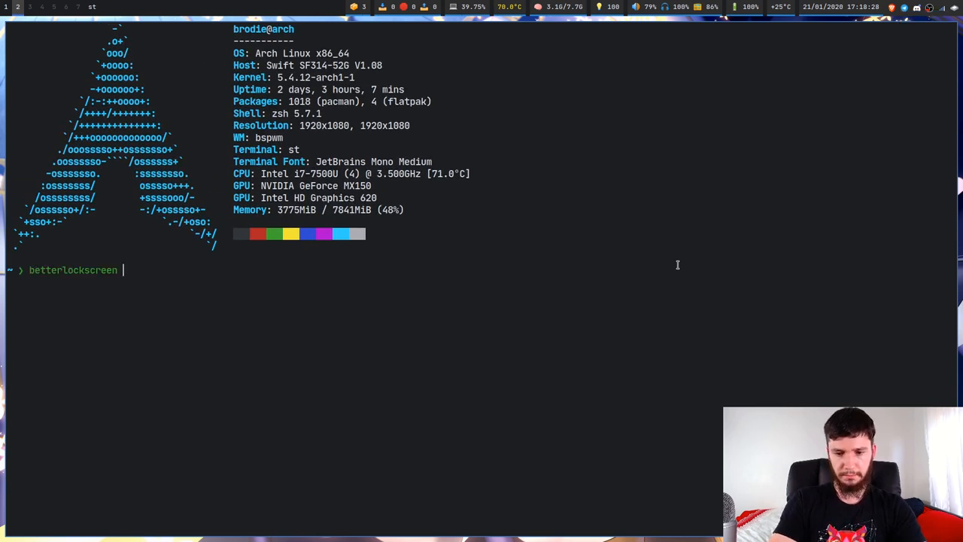
pyautogui.write('-h')
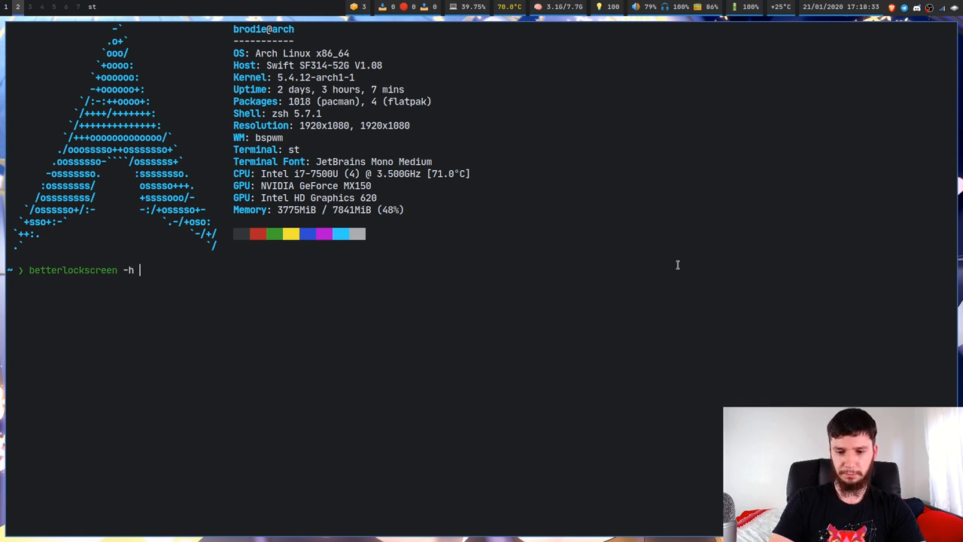
pyautogui.press('Return')
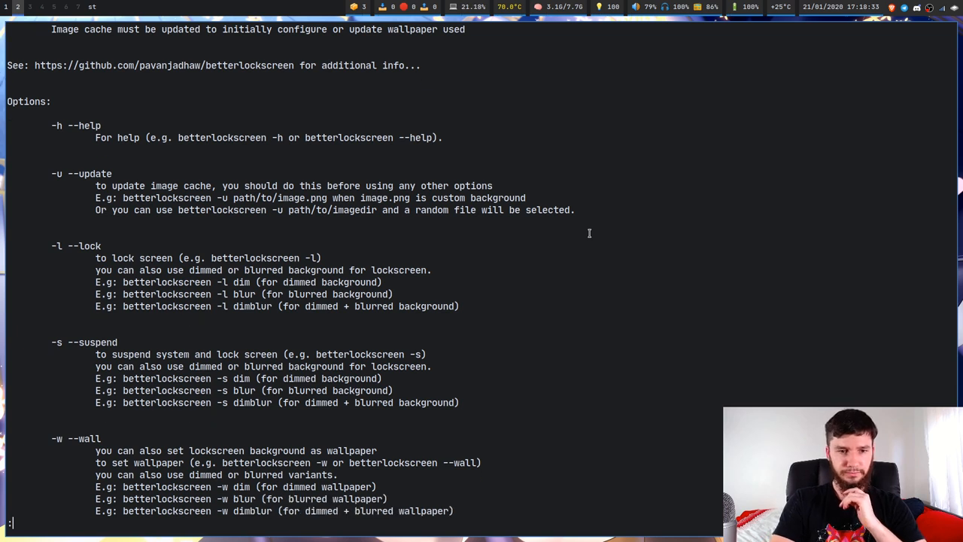
pyautogui.moveTo(170, 104)
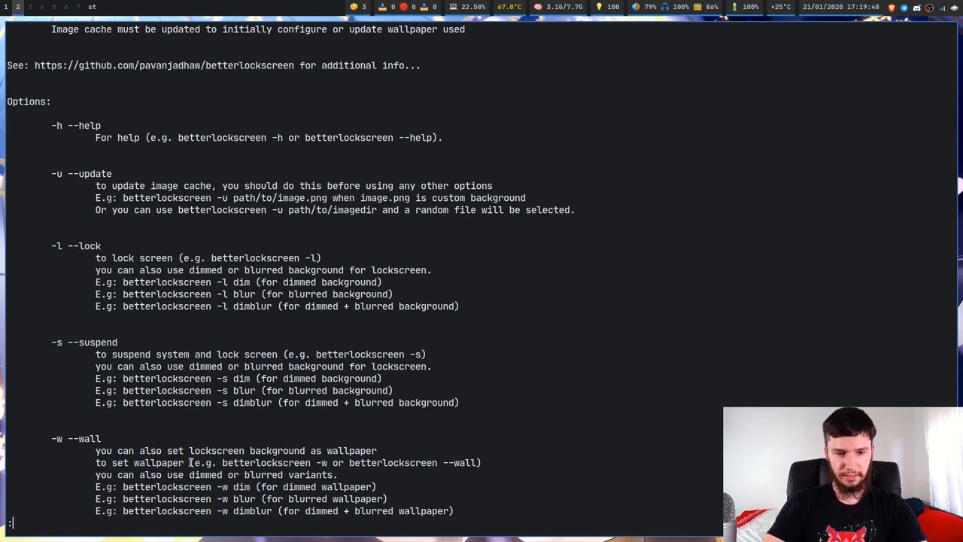
pyautogui.scroll(-3)
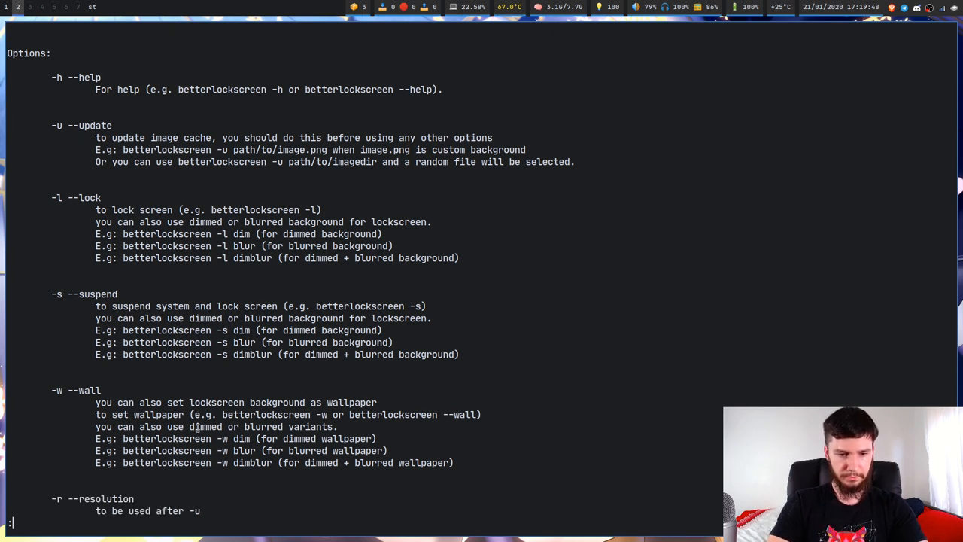
pyautogui.scroll(-3)
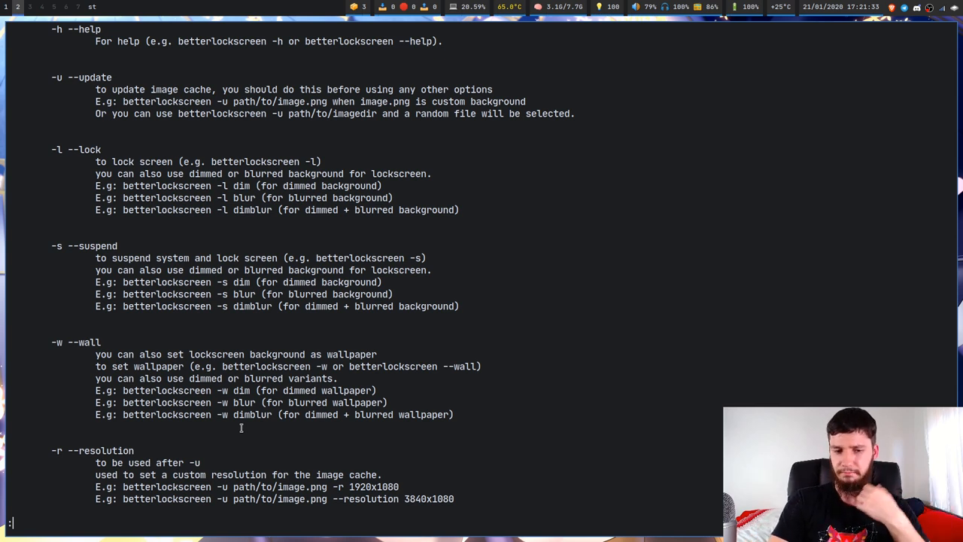
pyautogui.scroll(-3)
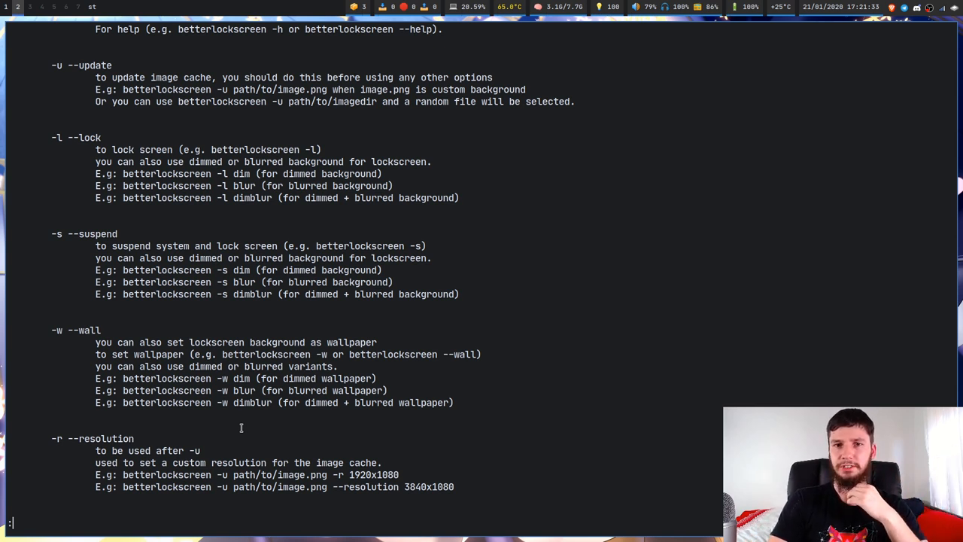
pyautogui.scroll(-3)
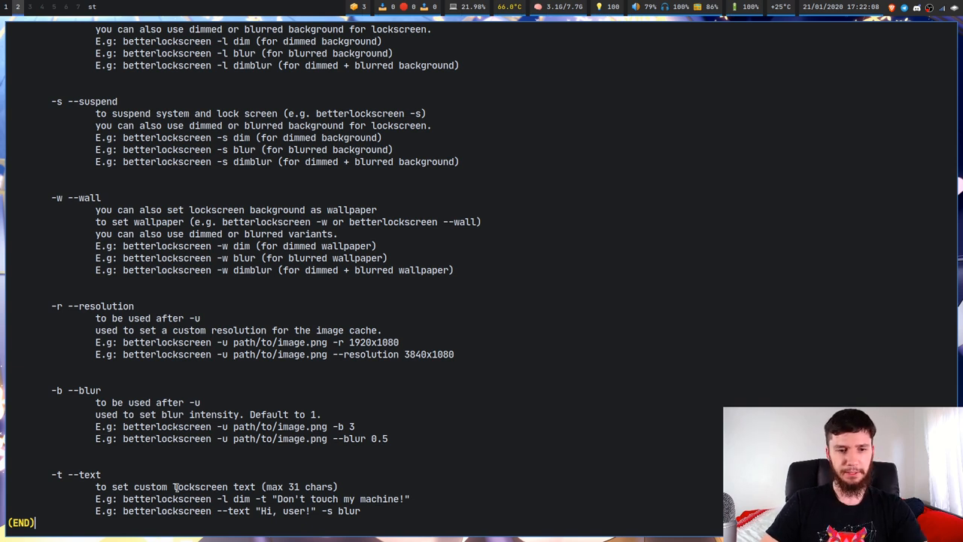
# Step: Quit the help pager and print the betterlockscreen help directly in the terminal
pyautogui.press('q')
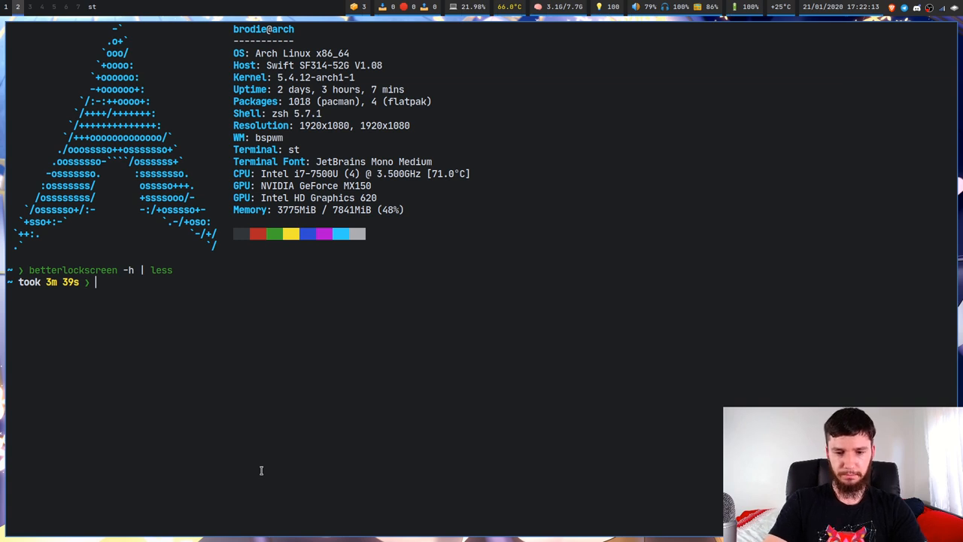
pyautogui.write('better')
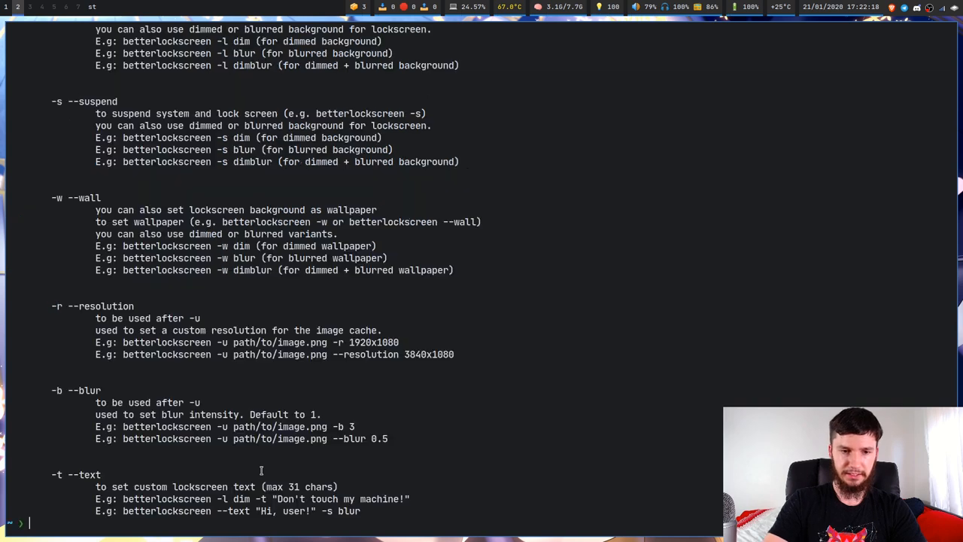
pyautogui.moveTo(186, 252)
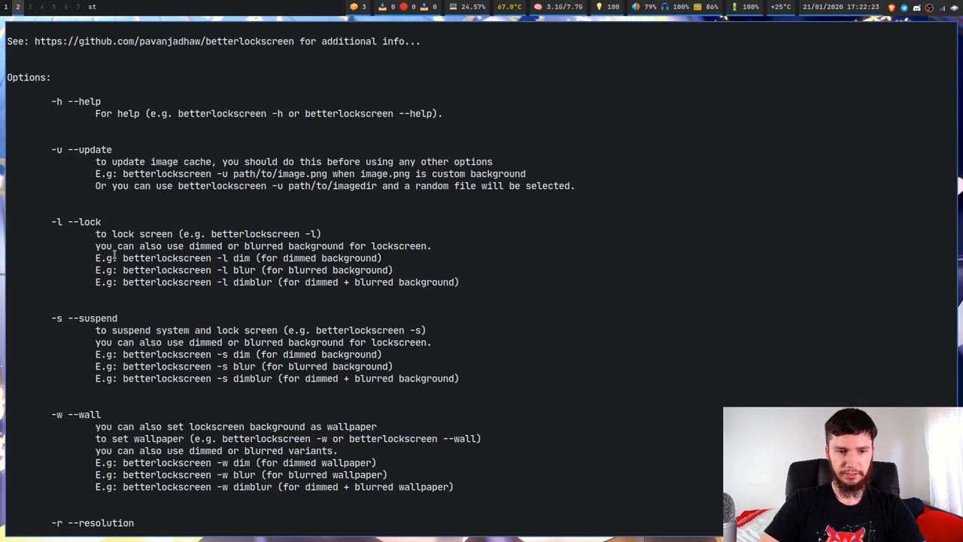
pyautogui.scroll(-3)
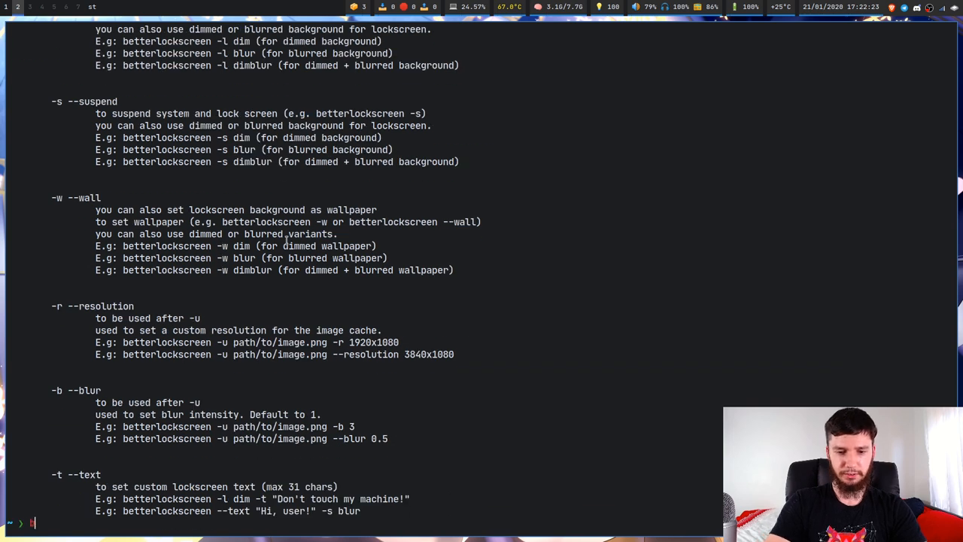
# Step: Lock the screen with a blurred background using betterlockscreen -l blur
pyautogui.write('betterlockscreen -l')
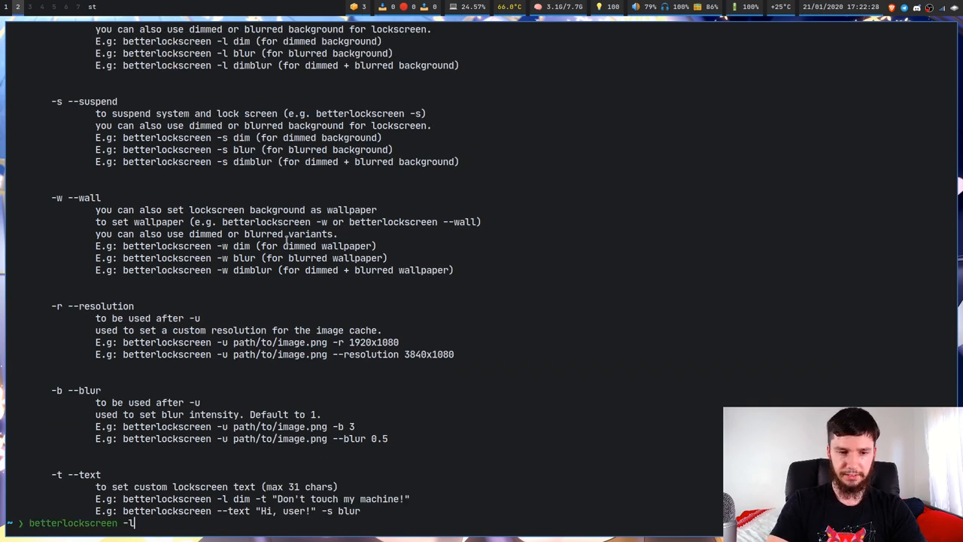
pyautogui.write('" "')
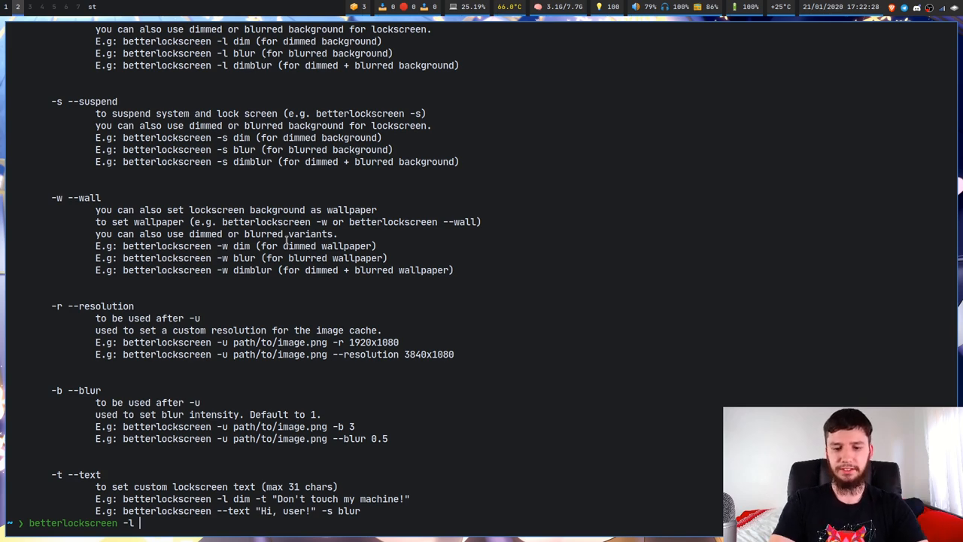
pyautogui.press('Return')
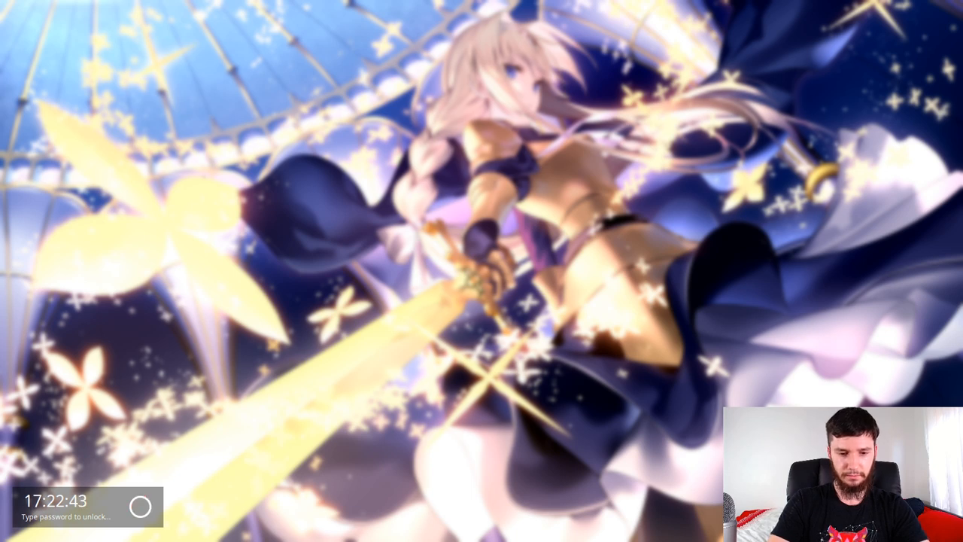
# Step: Unlock, rerun betterlockscreen -l blur, and start typing the blur lock command again
pyautogui.press('Return')
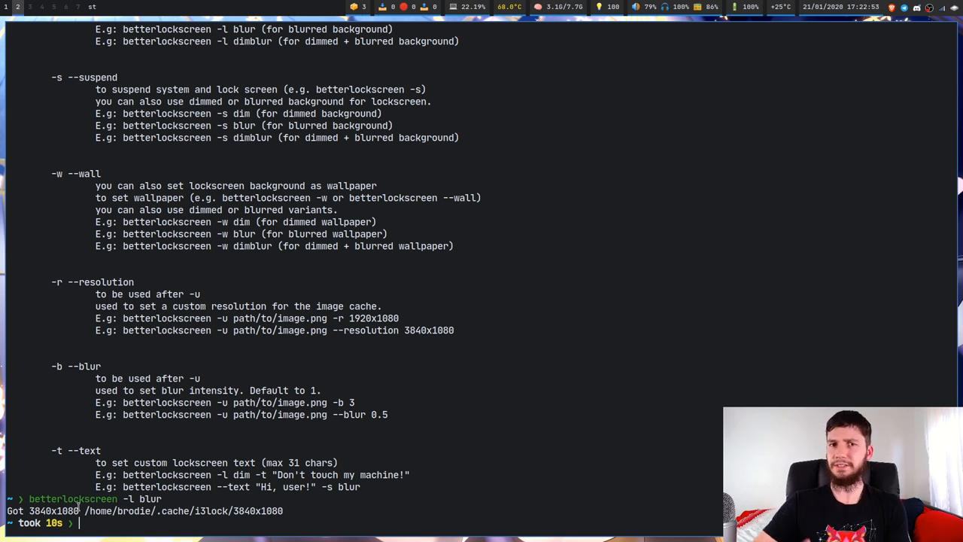
pyautogui.press('Return')
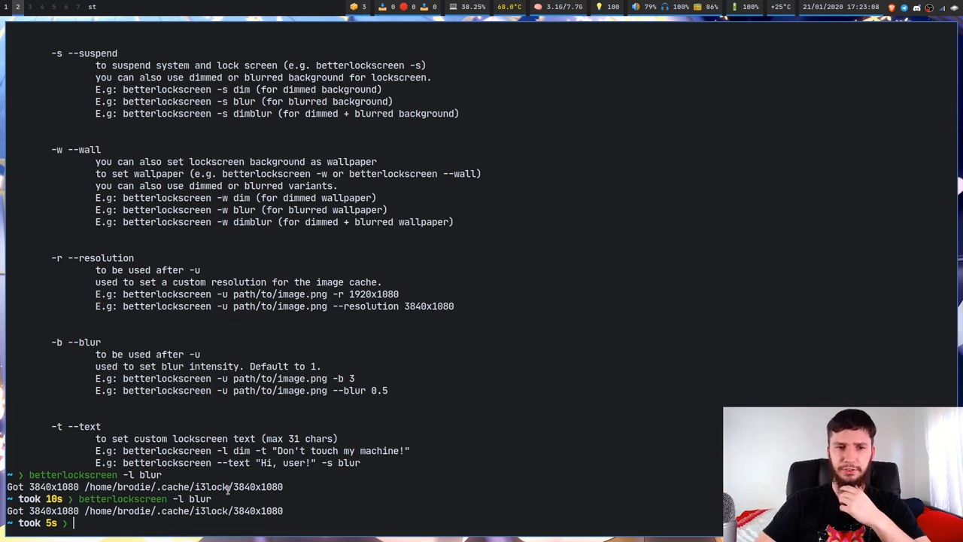
pyautogui.write('betterlockscreen -l b')
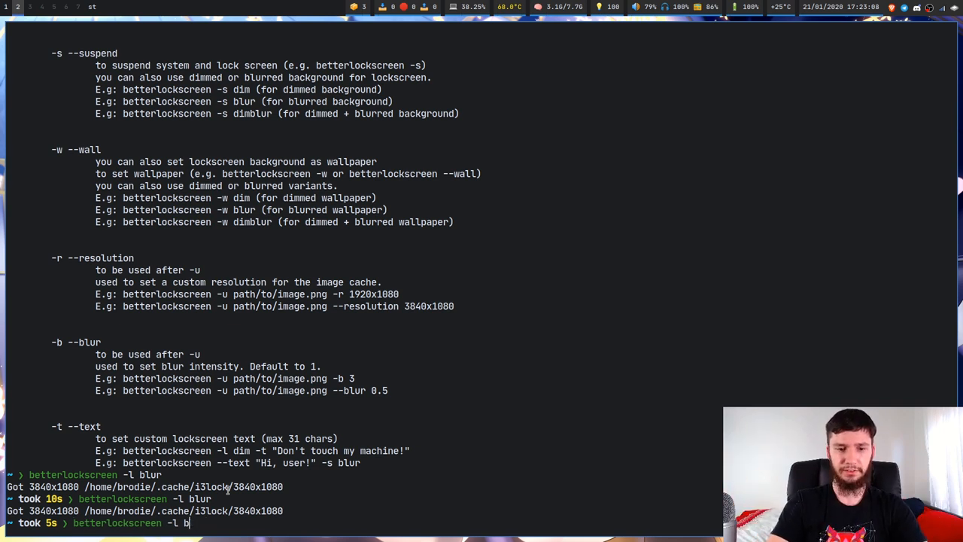
# Step: Lock with betterlockscreen -l dim, unlock, then begin a dimblur lock command
pyautogui.write('im')
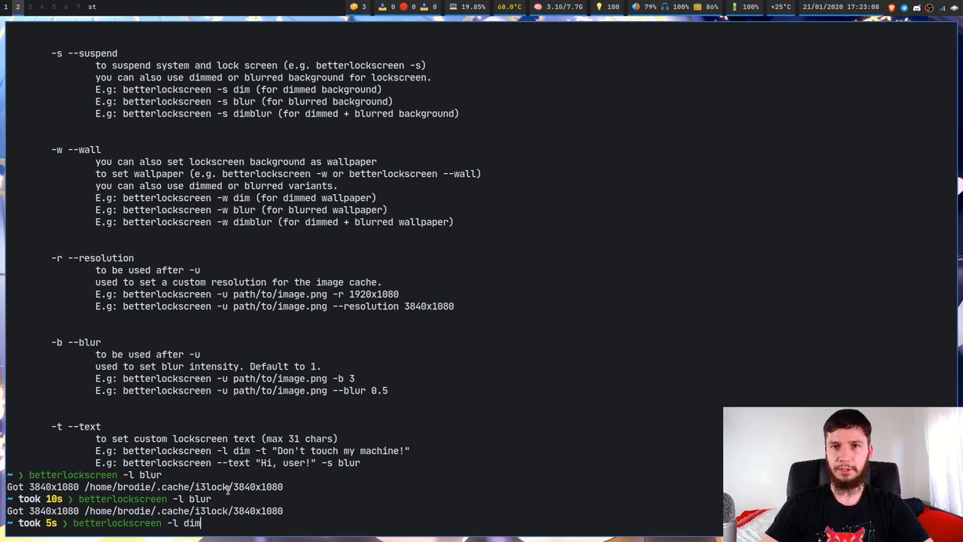
pyautogui.press('Return')
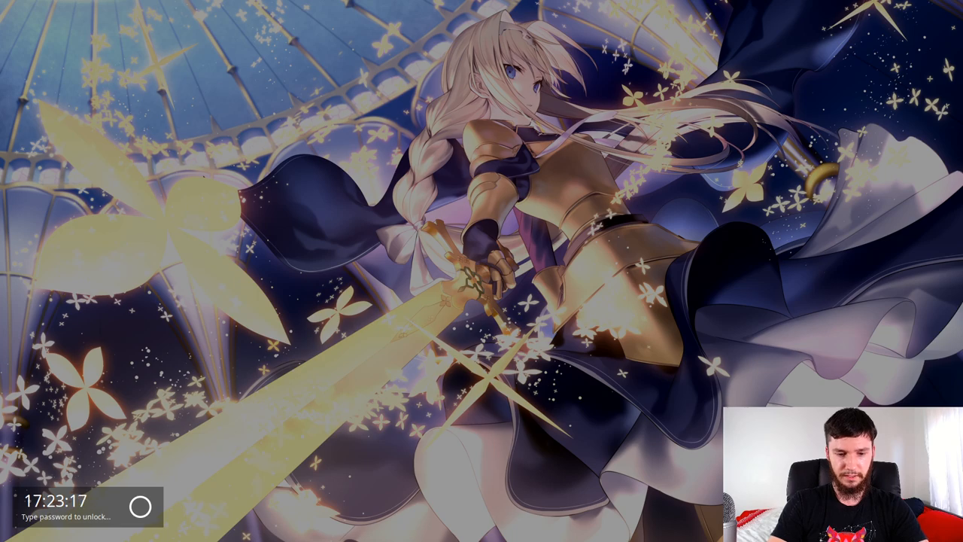
pyautogui.press('Return')
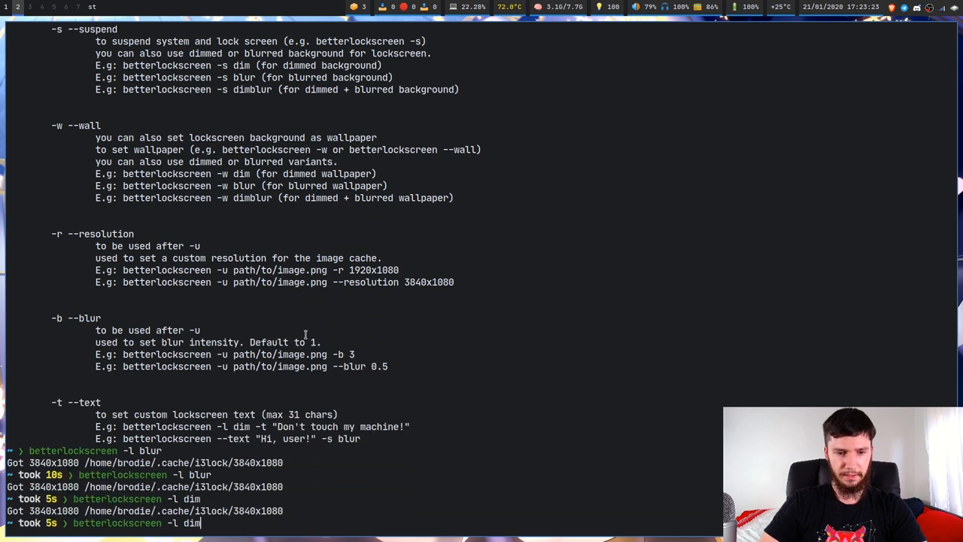
pyautogui.write('blur')
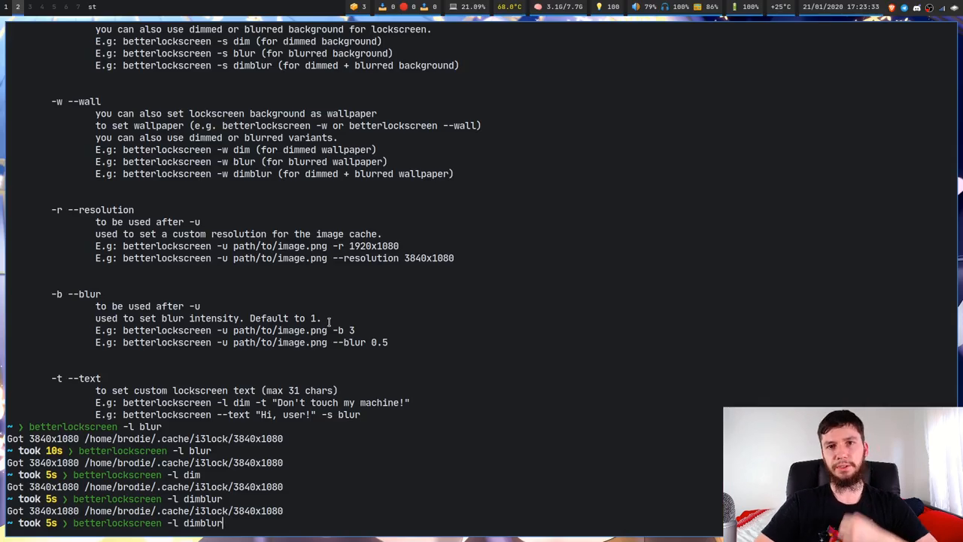
pyautogui.moveTo(343, 328)
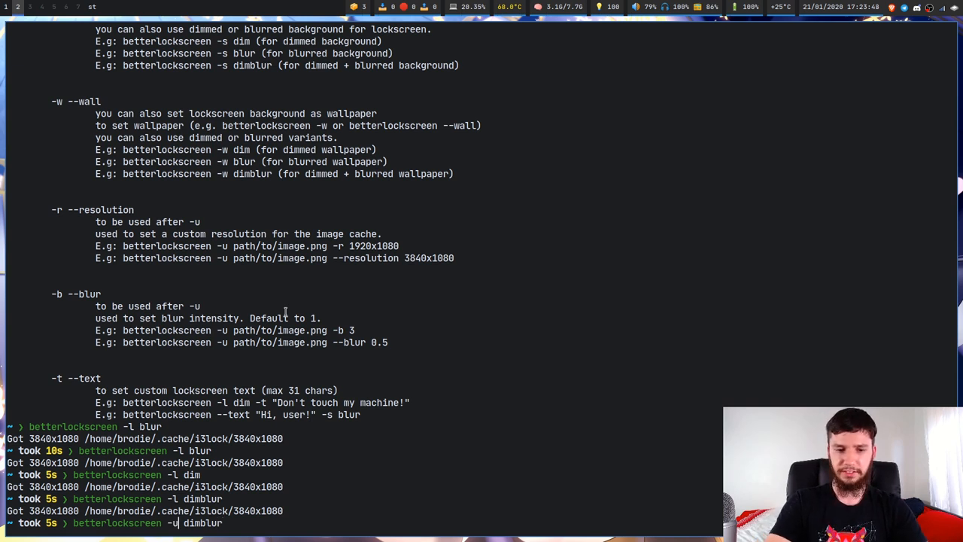
# Step: Regenerate the lock cache from .config/wall.png with blur 3 at 1920x1080
pyautogui.press('BackSpace')
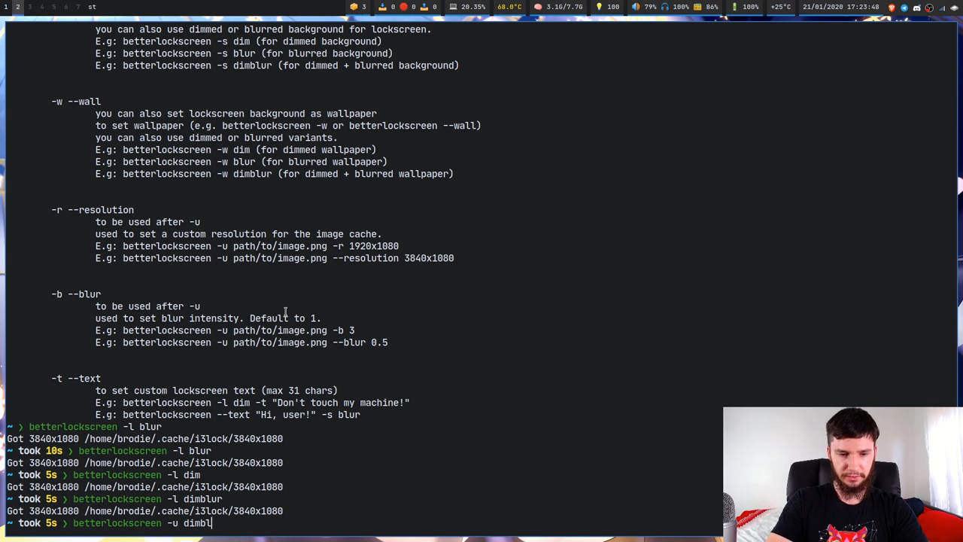
pyautogui.write('.config/')
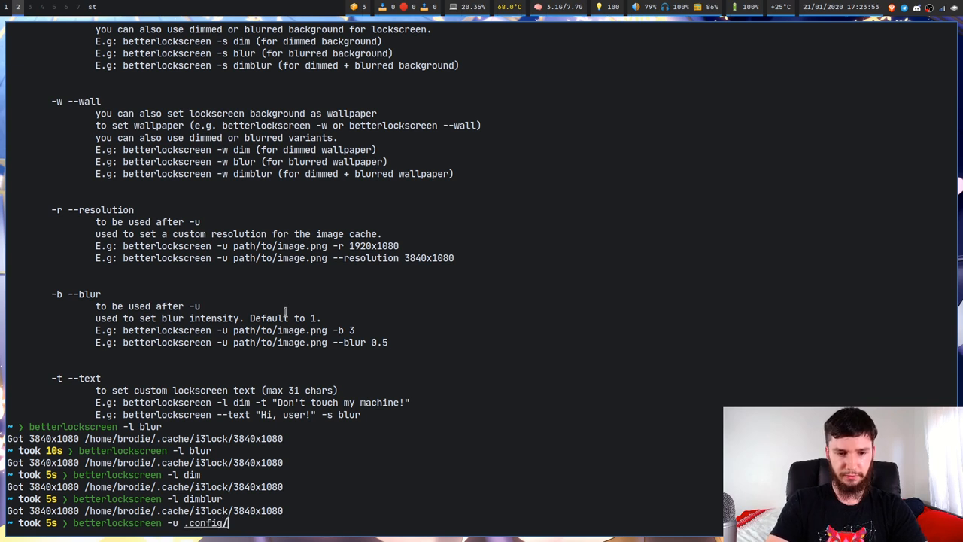
pyautogui.write('wa')
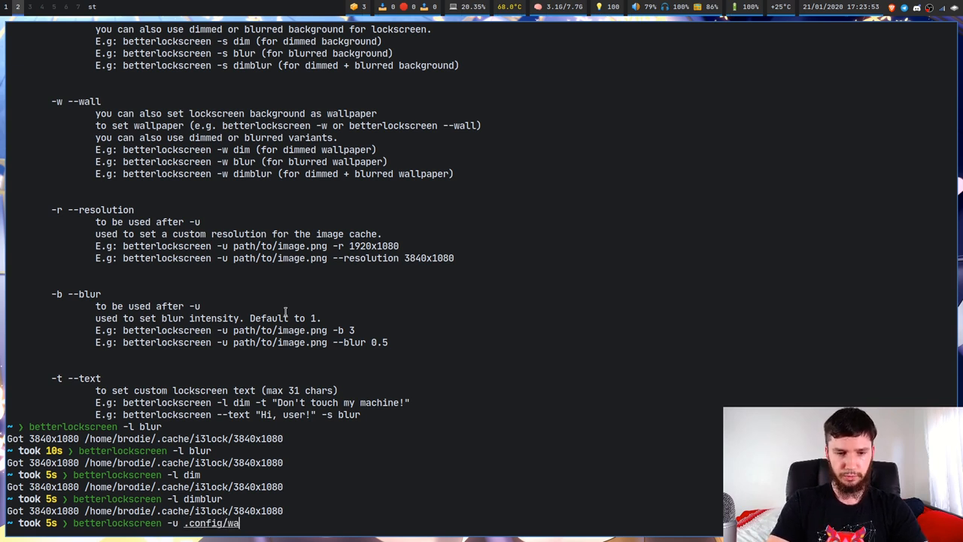
pyautogui.write('ll.png -b')
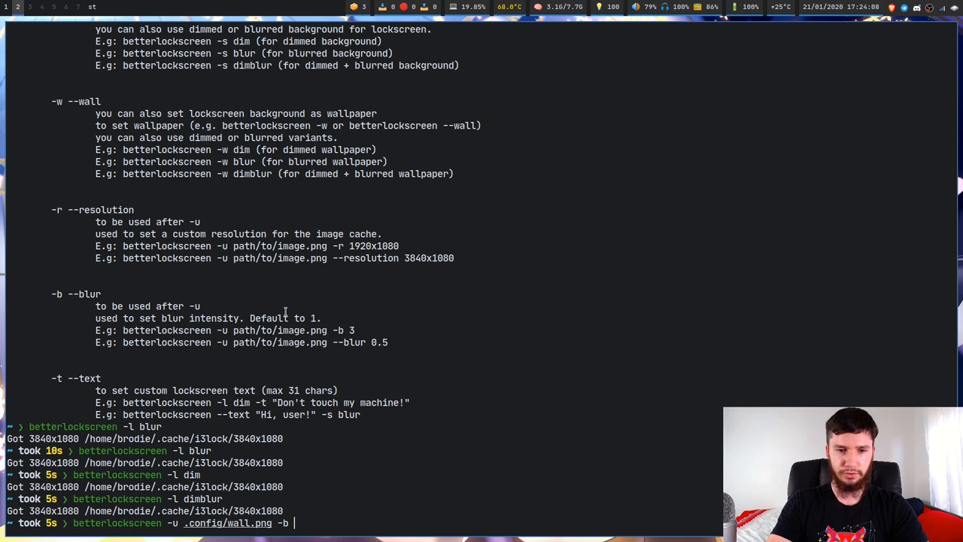
pyautogui.write('3')
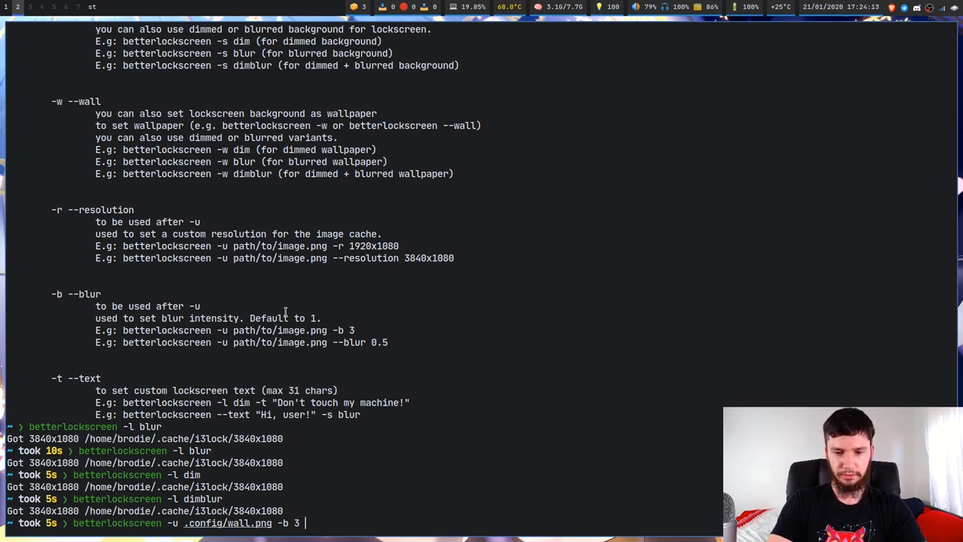
pyautogui.write('-r')
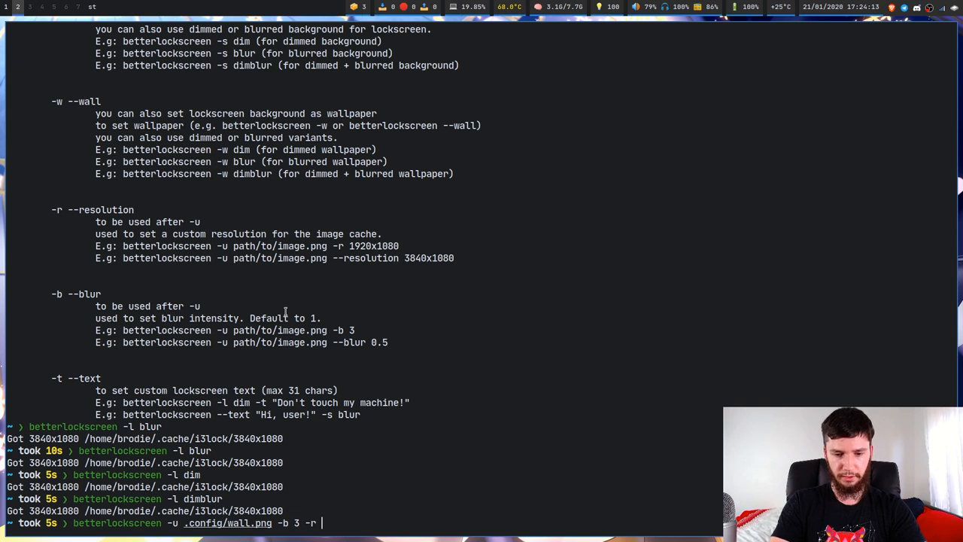
pyautogui.write('1920x')
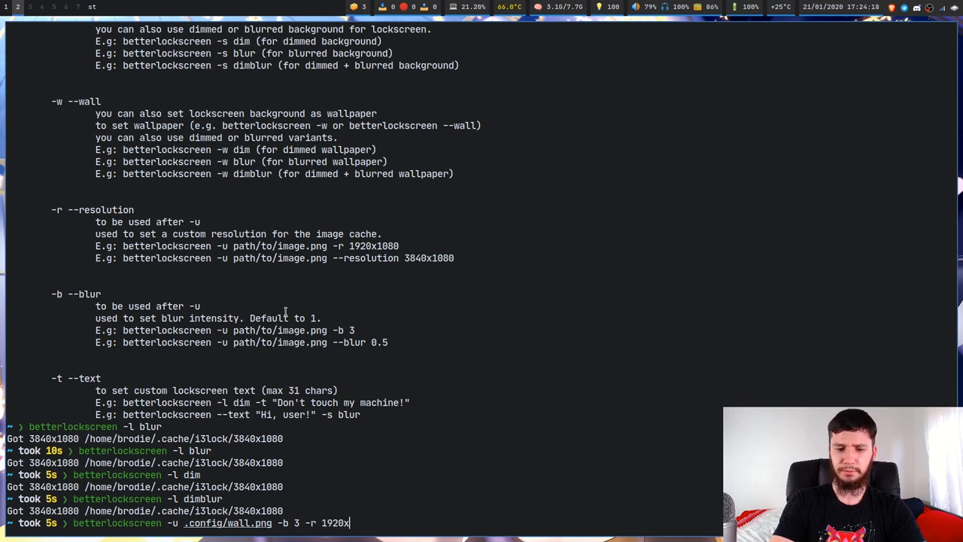
pyautogui.write('1080')
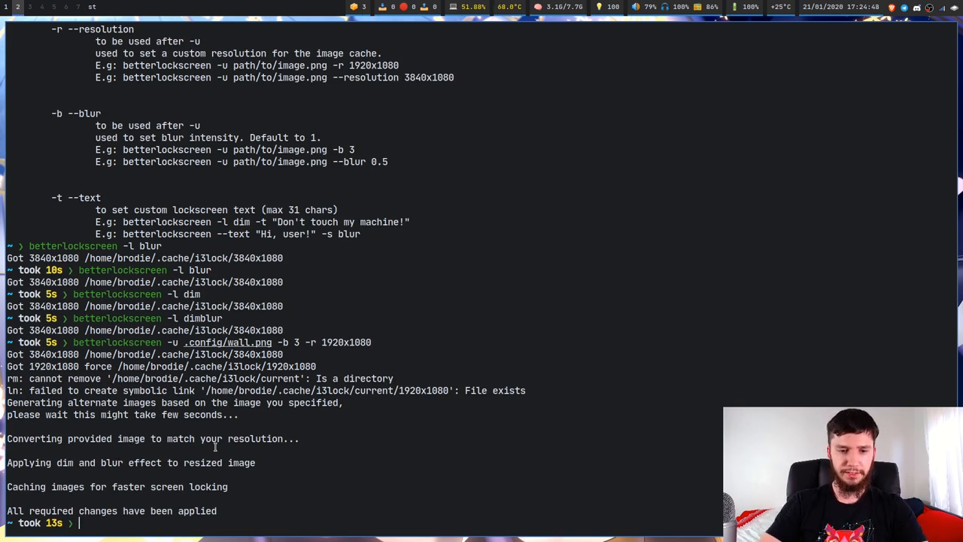
# Step: Lock with blur again, then set the blurred image as wallpaper with betterlockscreen -w blur
pyautogui.write('betterlockscreen')
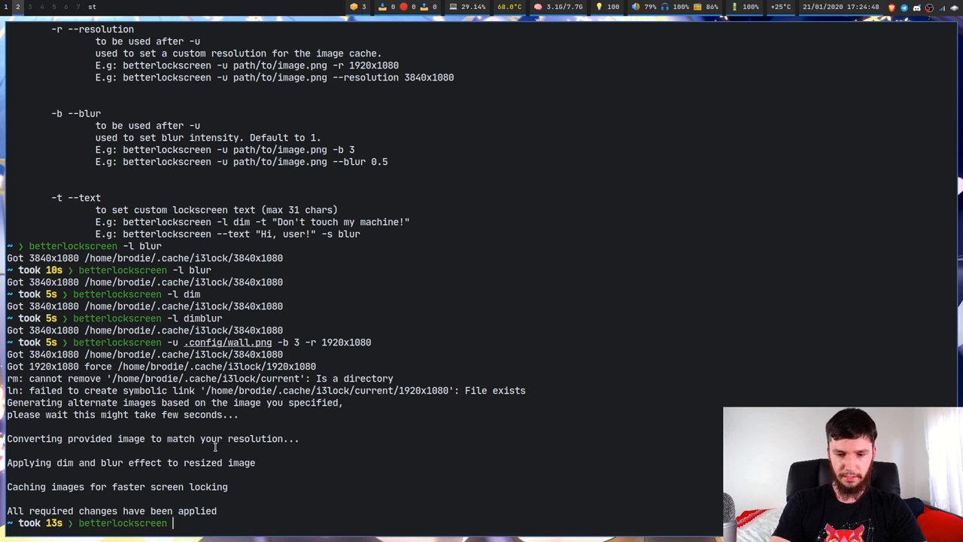
pyautogui.write('-l blur')
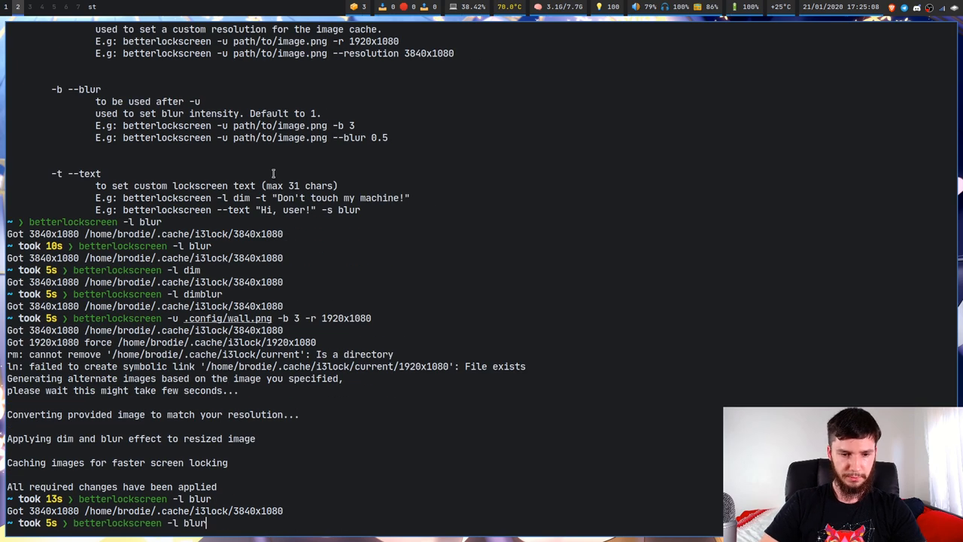
pyautogui.write('-w')
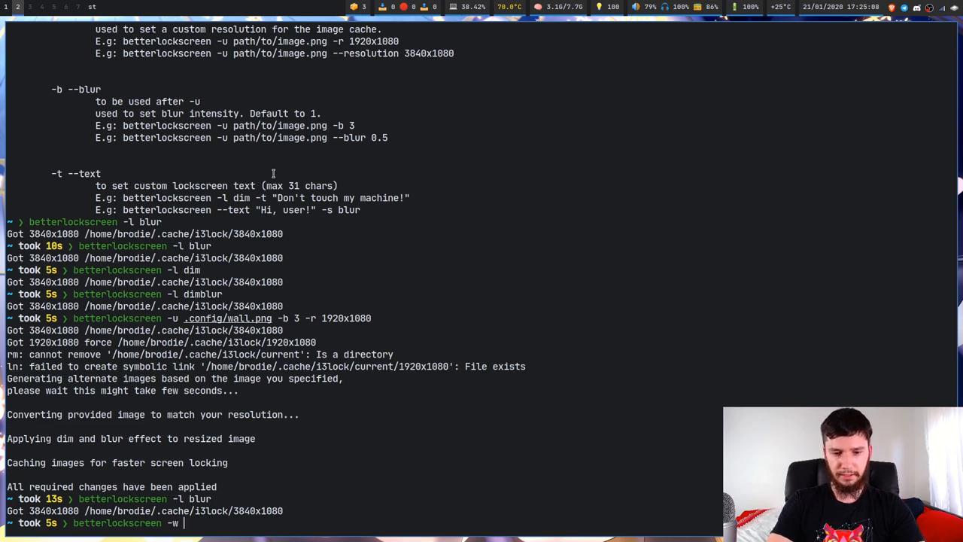
pyautogui.press('Return')
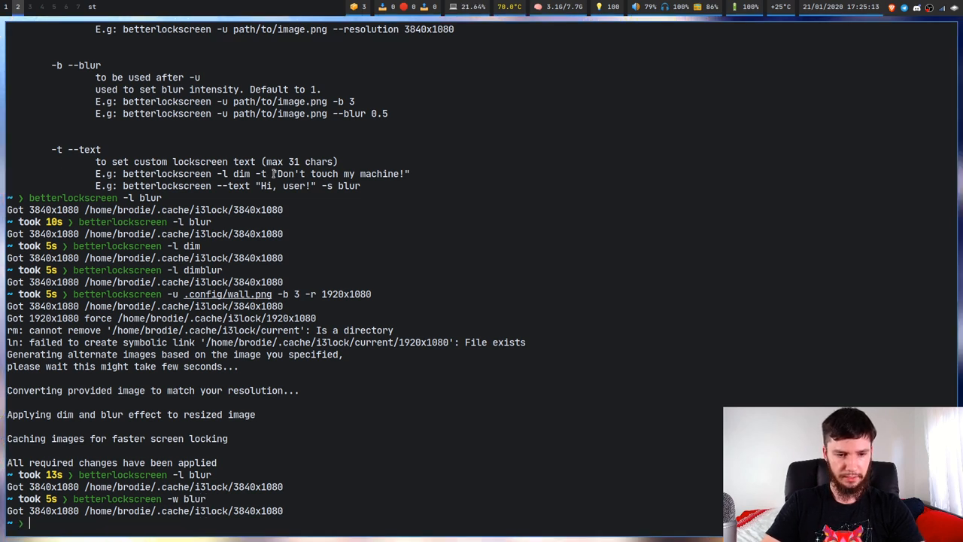
pyautogui.write('betterlockscreen -w bl')
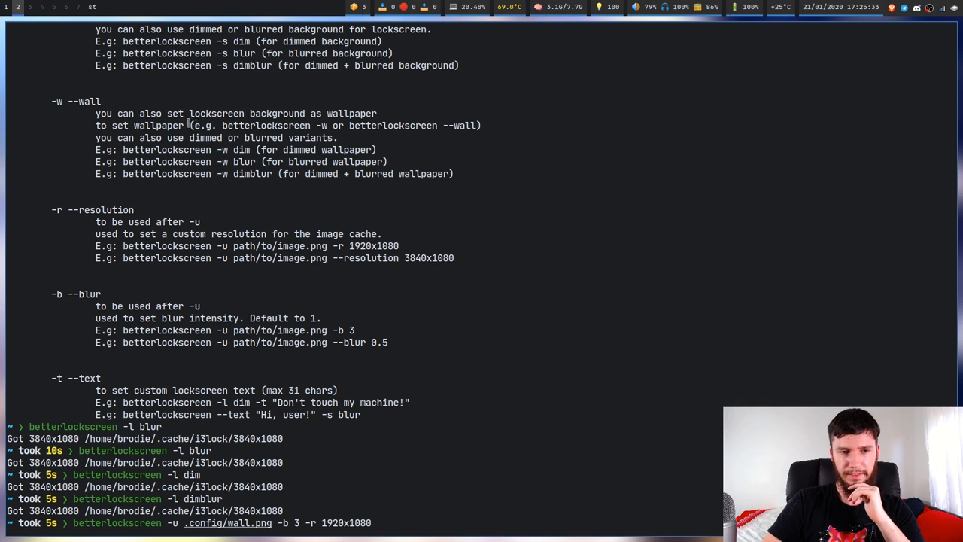
pyautogui.moveTo(291, 85)
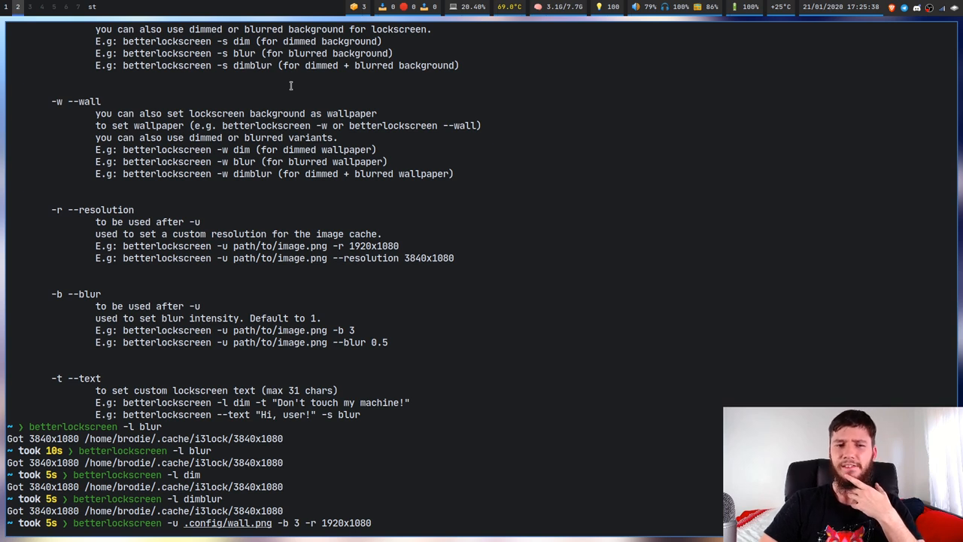
pyautogui.moveTo(337, 195)
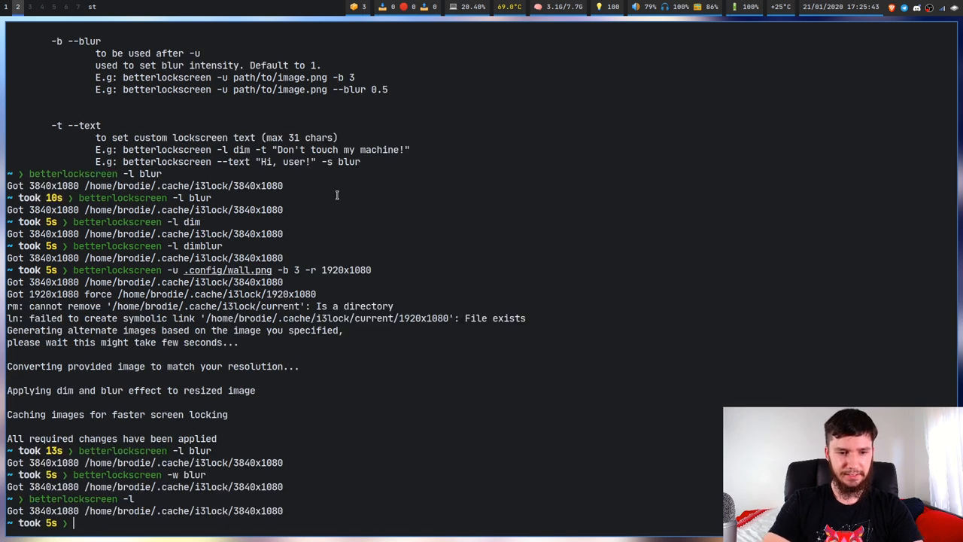
# Step: Set the lockscreen text to 'This is a lockscreen' and lock to preview it
pyautogui.write('betterlockscreen -t')
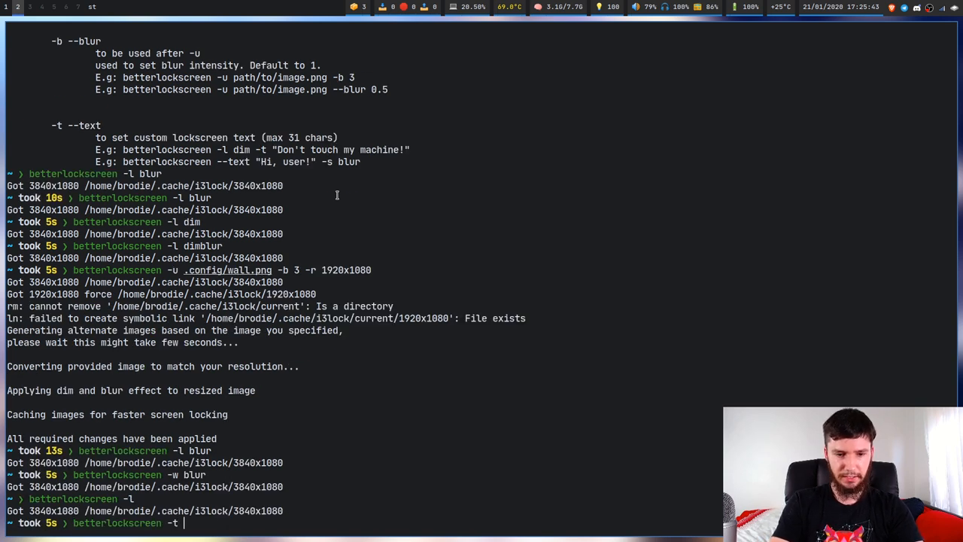
pyautogui.write('"THis is a')
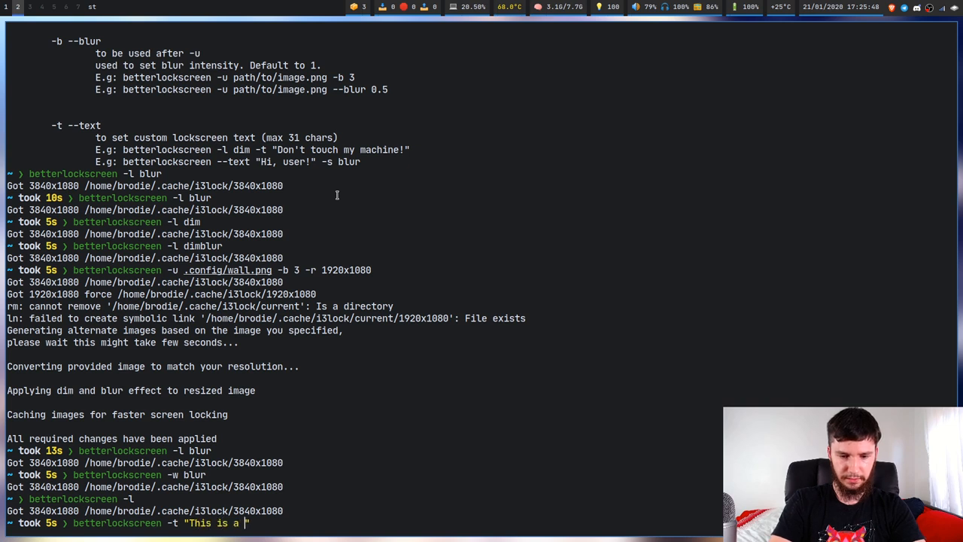
pyautogui.write('lockscreen')
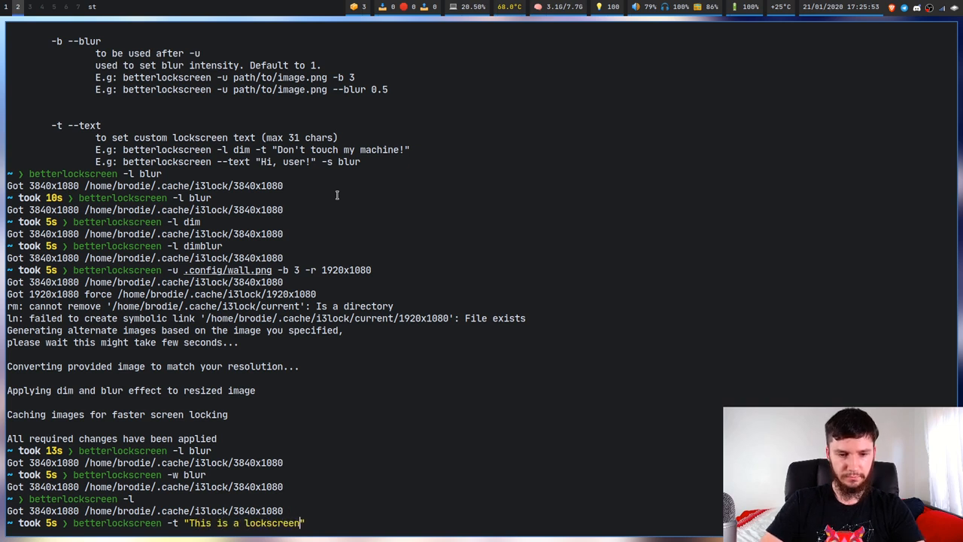
pyautogui.press('Return')
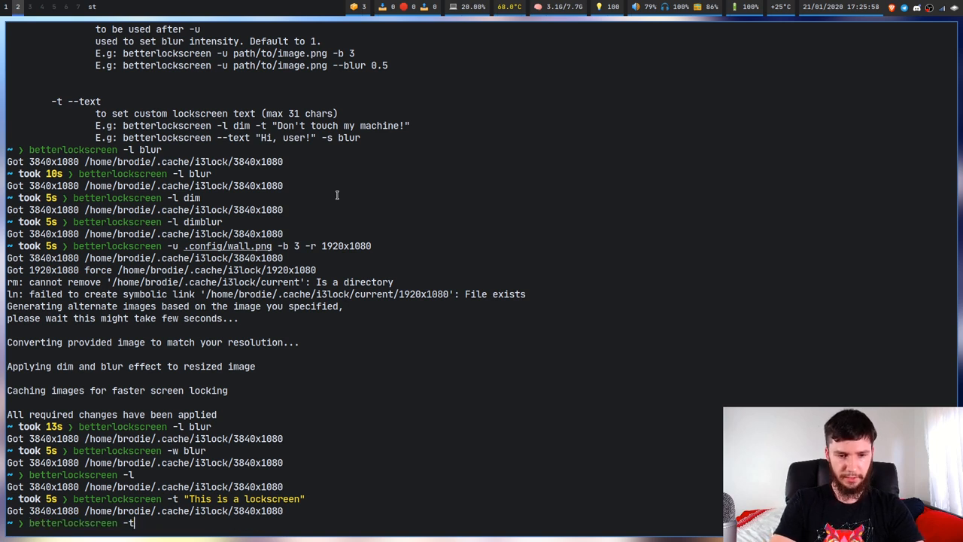
pyautogui.press('Return')
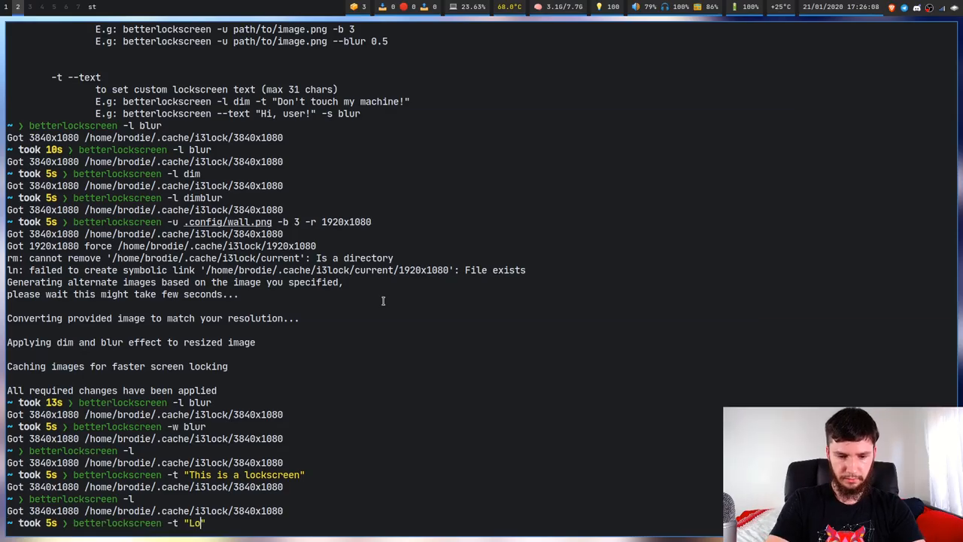
# Step: Lock the screen with the text 'Lockscreen', then scroll the GitHub README
pyautogui.write('ckscreen"')
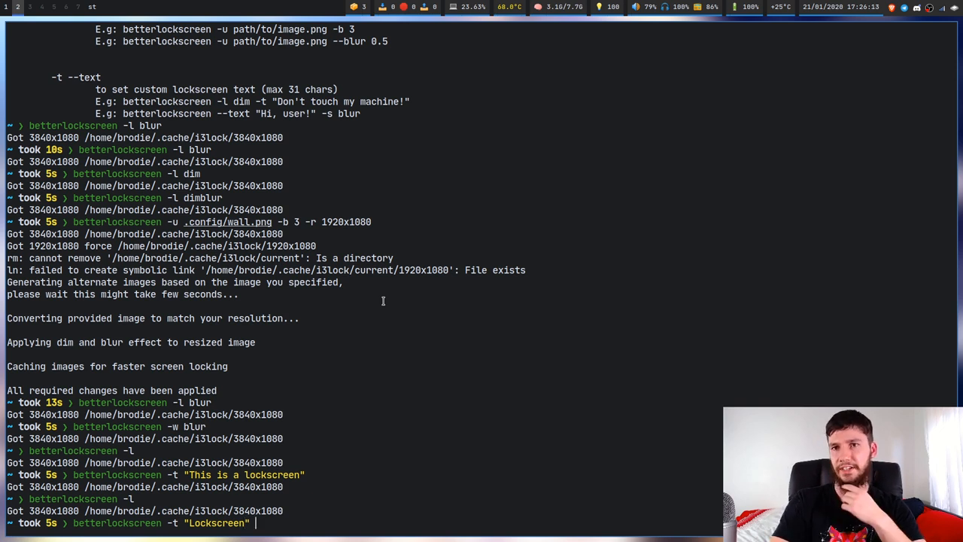
pyautogui.write('-l')
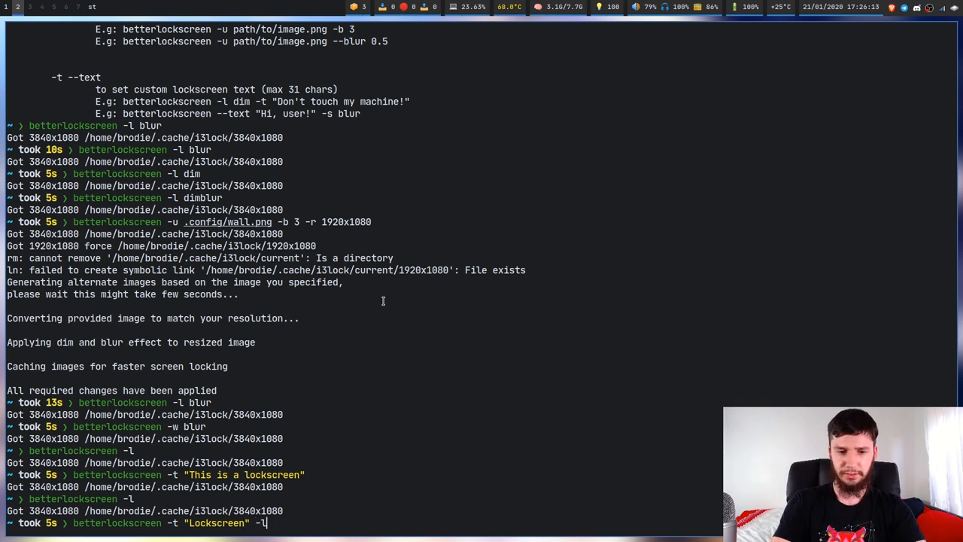
pyautogui.press('Return')
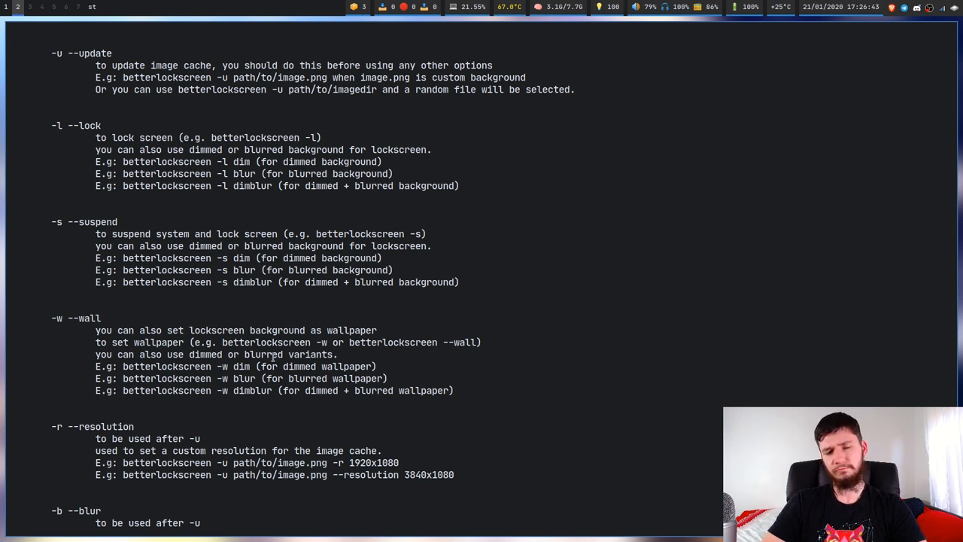
pyautogui.scroll(-3)
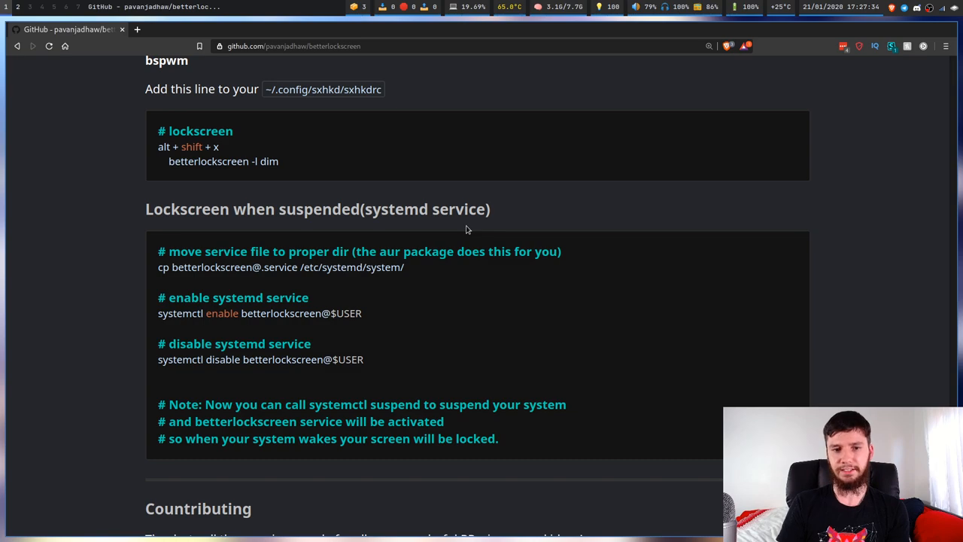
pyautogui.moveTo(431, 258)
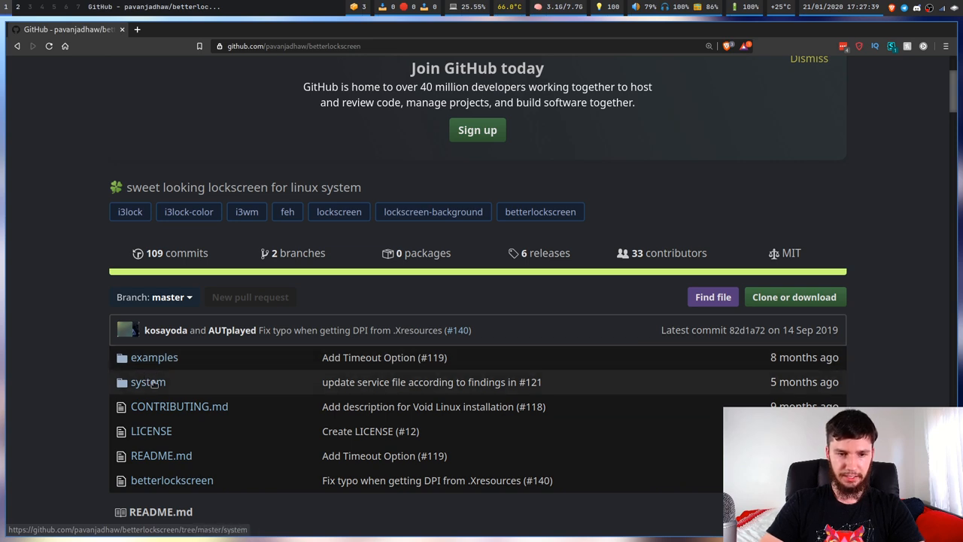
# Step: Scroll the README through usage examples to the suspend systemd service section beside the terminal
pyautogui.click(148, 382)
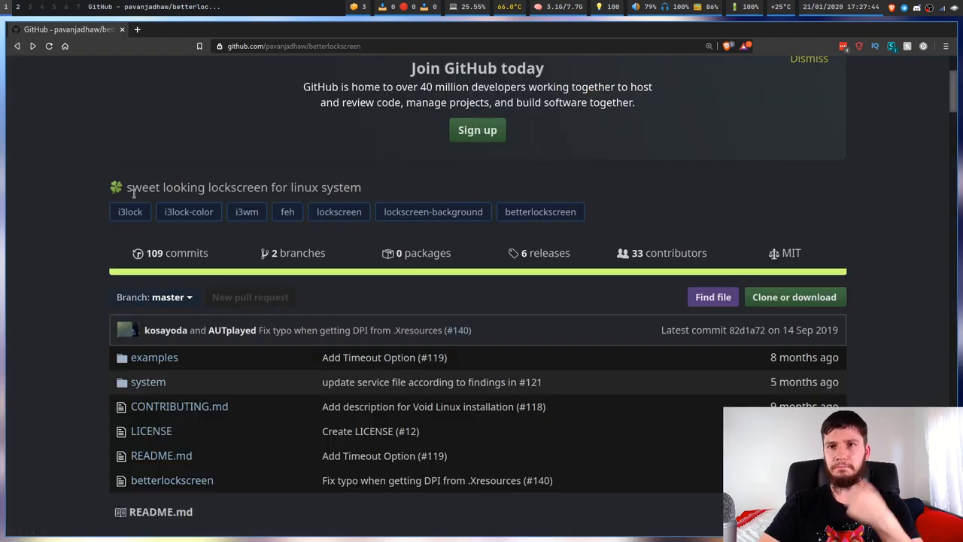
pyautogui.scroll(-3)
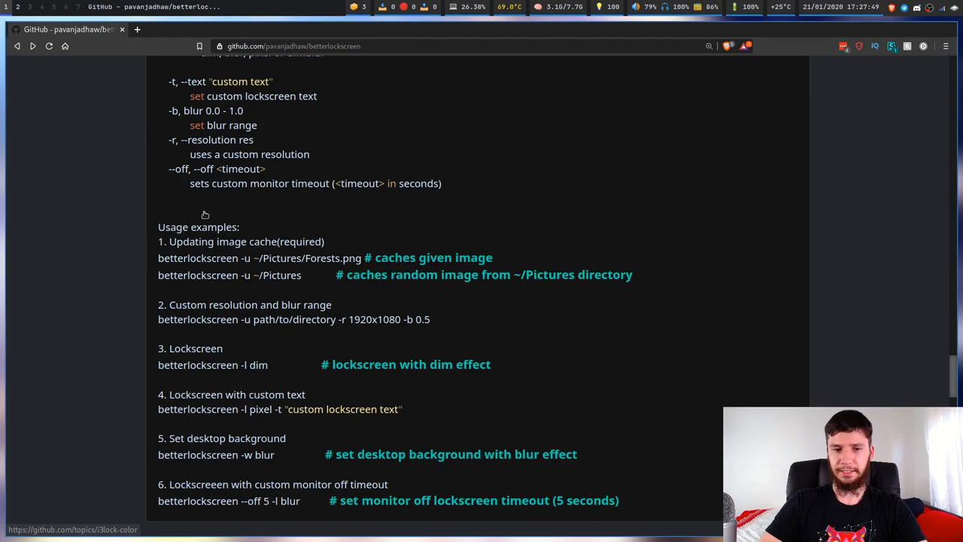
pyautogui.scroll(-3)
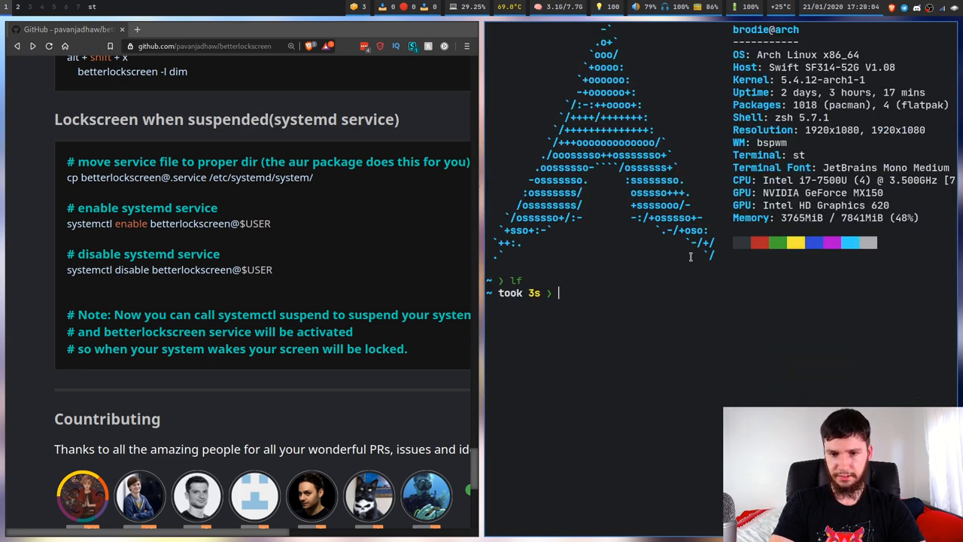
# Step: Change into /etc/systemd/system to manage the old slock suspend service
pyautogui.write('cd /etc/')
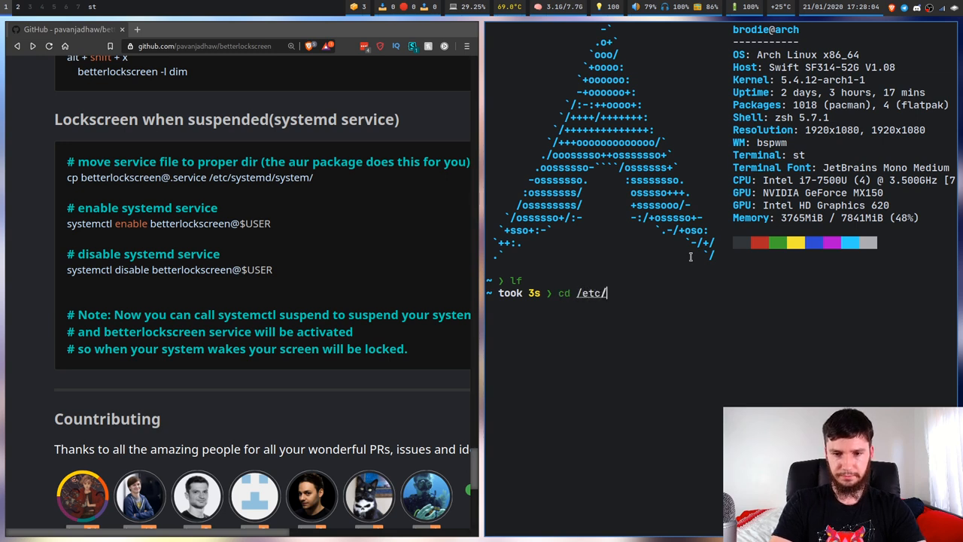
pyautogui.write('system')
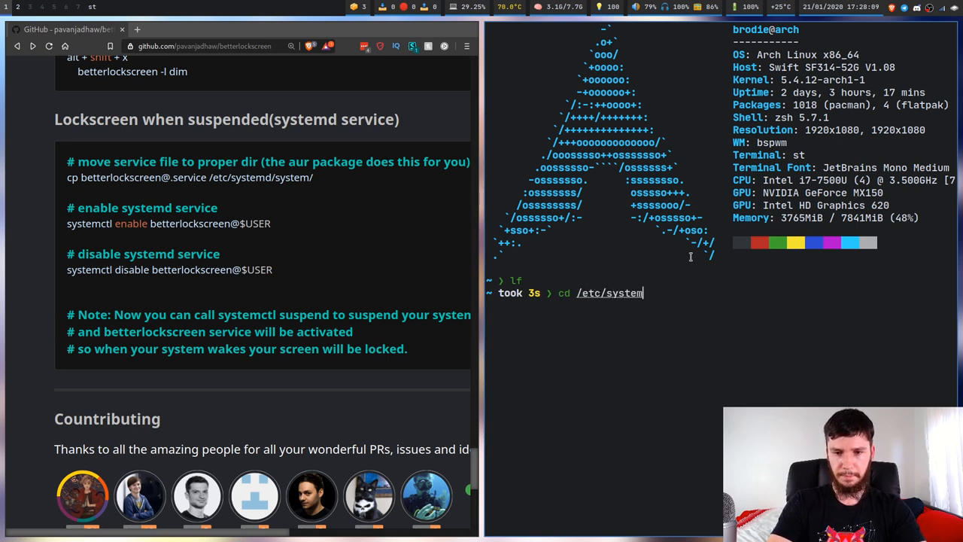
pyautogui.write('d/system/')
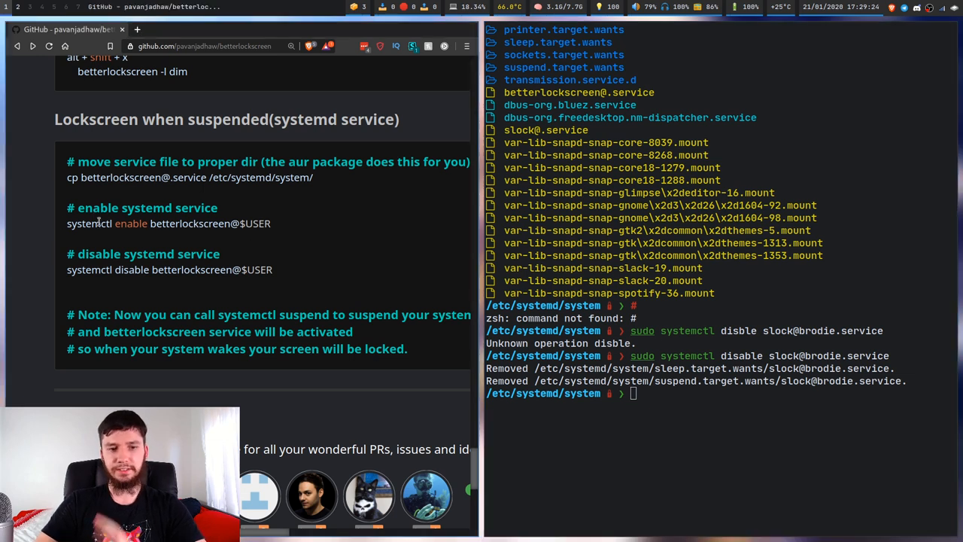
pyautogui.moveTo(173, 239)
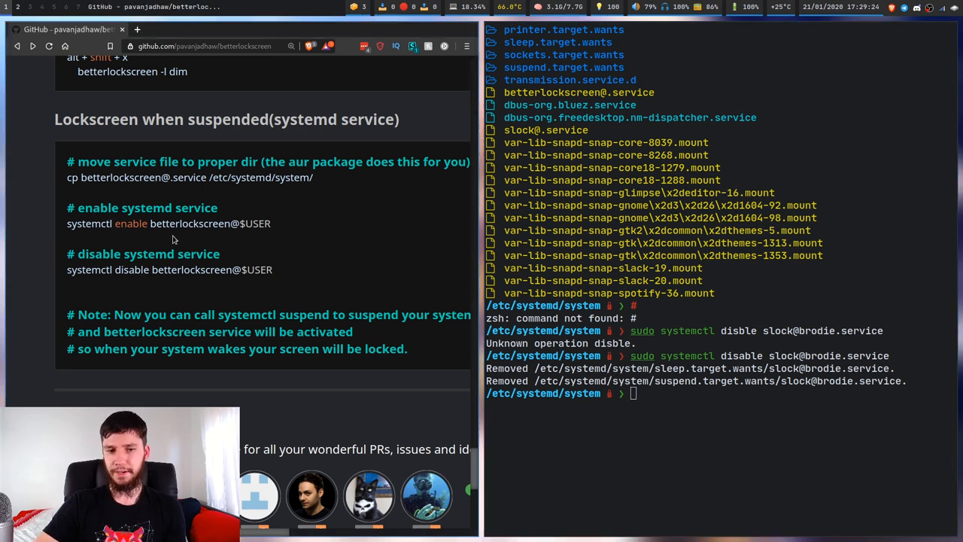
pyautogui.moveTo(361, 268)
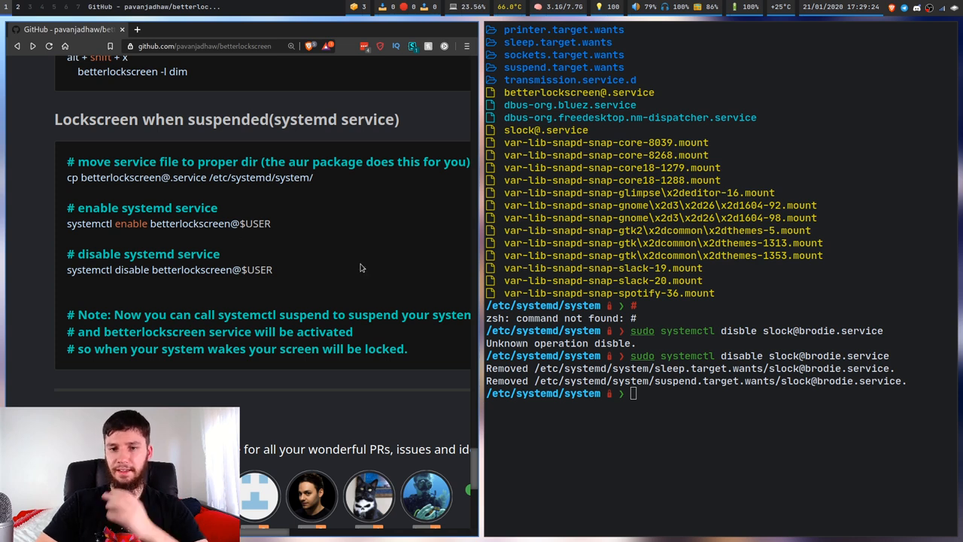
# Step: Edit the slock disable command into an enable command with --now for the suspend lock service
pyautogui.write('sudo systemctl disable slock@brodie.service')
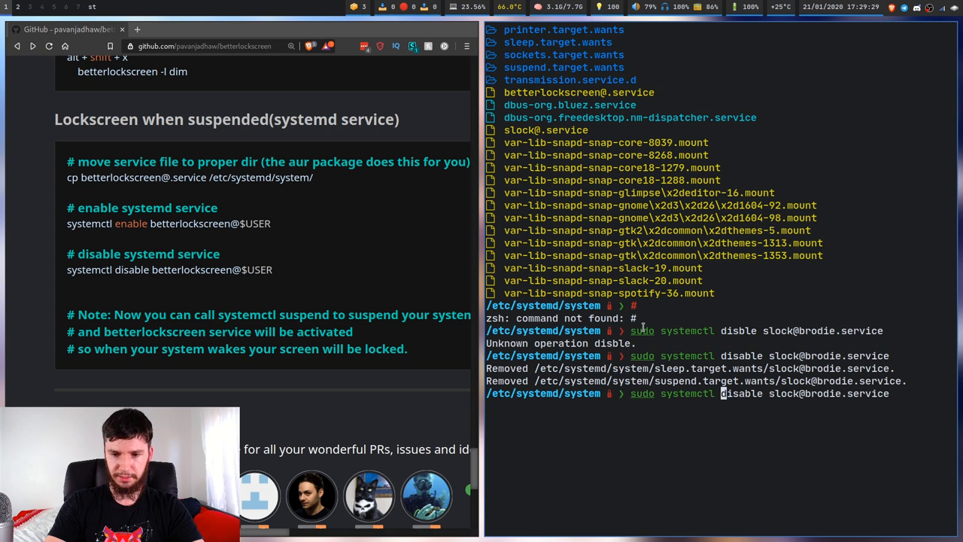
pyautogui.write('ena')
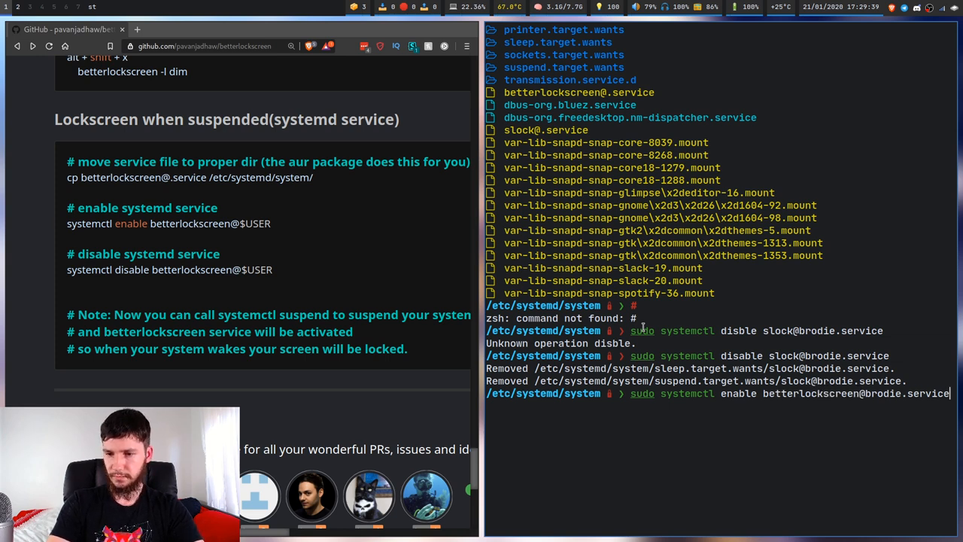
pyautogui.write('--now')
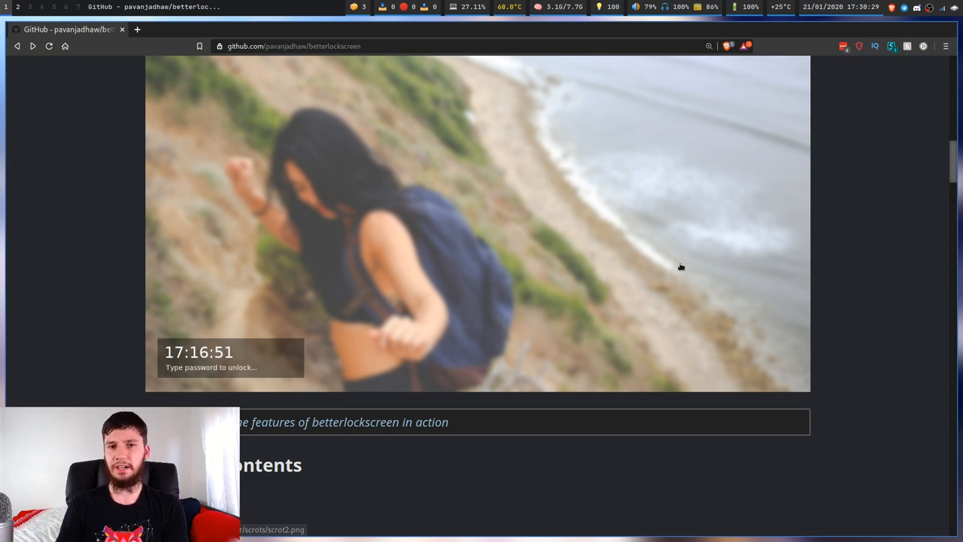
pyautogui.scroll(-3)
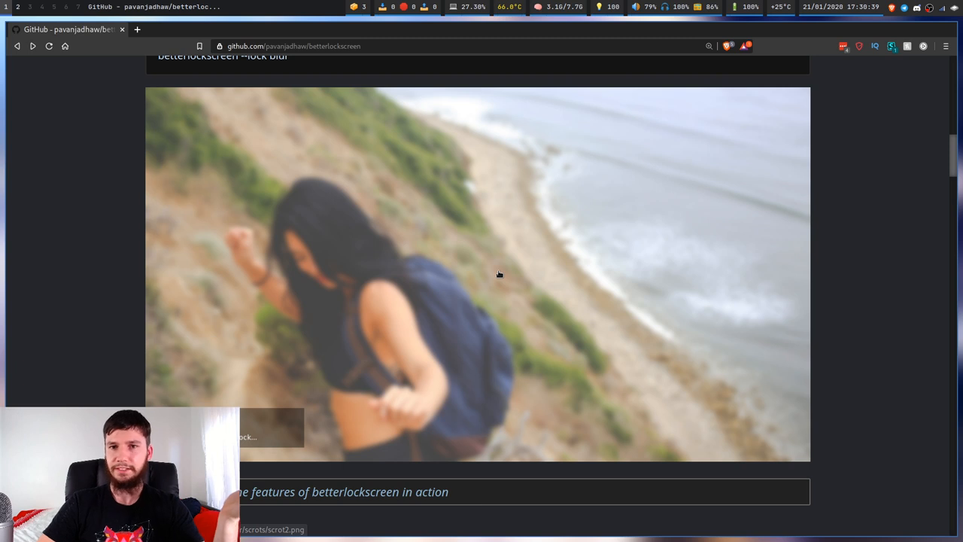
pyautogui.scroll(3)
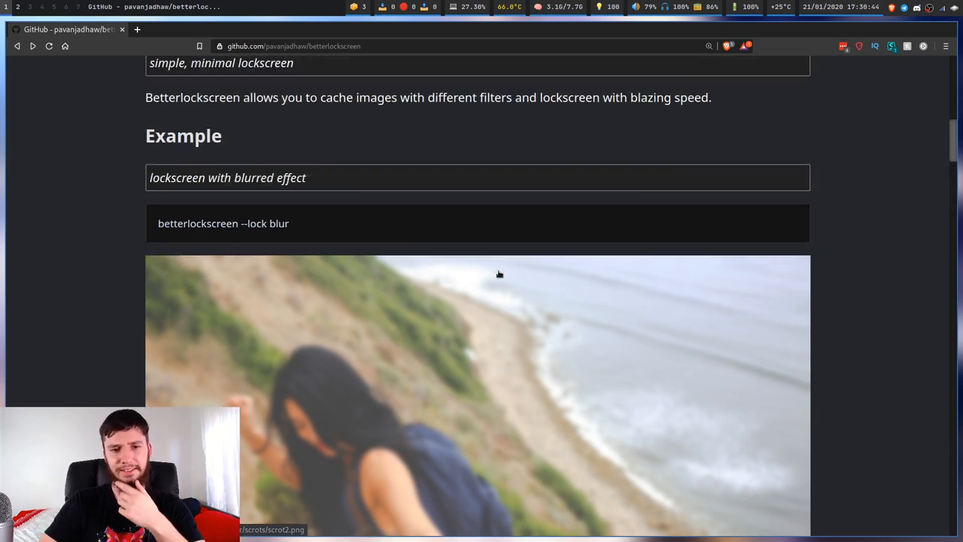
pyautogui.scroll(-3)
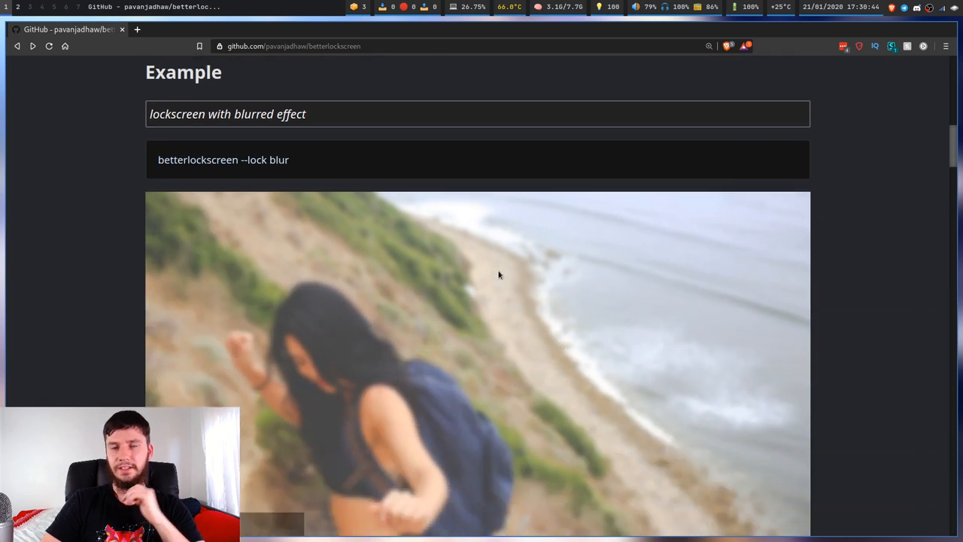